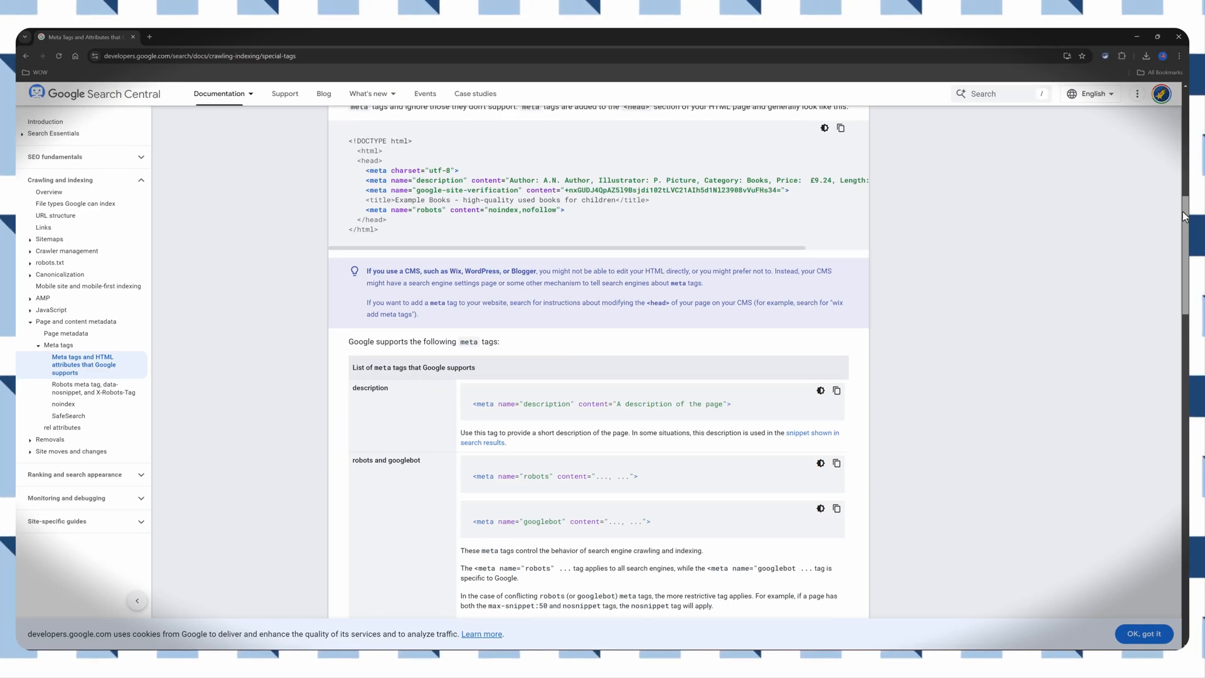
# Scroll down the 'Meta tags and HTML attributes that Google supports' page to the supported meta tags table.
pyautogui.scroll(-3)
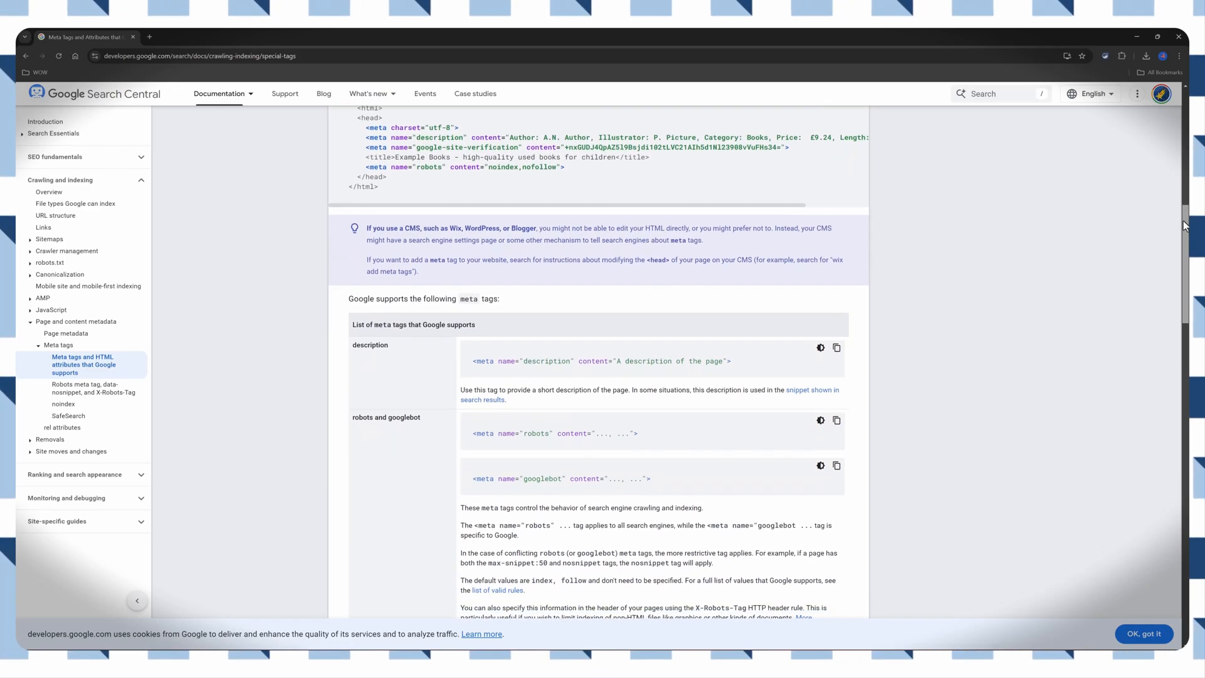
pyautogui.scroll(-3)
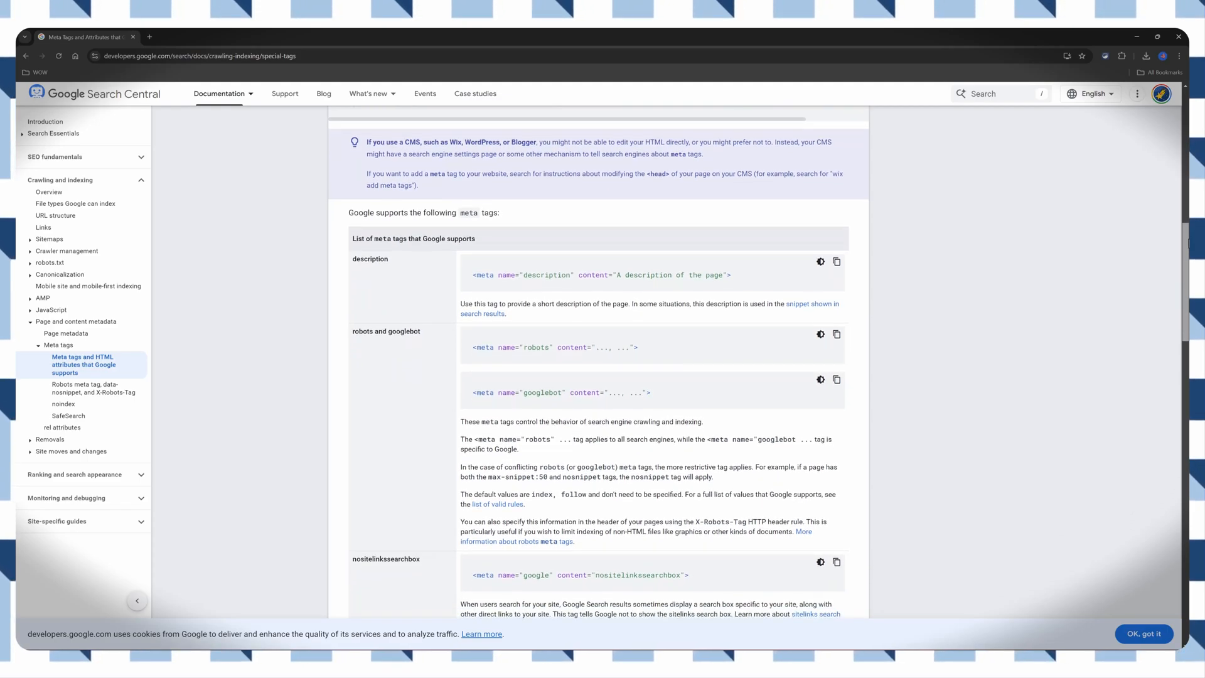
pyautogui.scroll(-3)
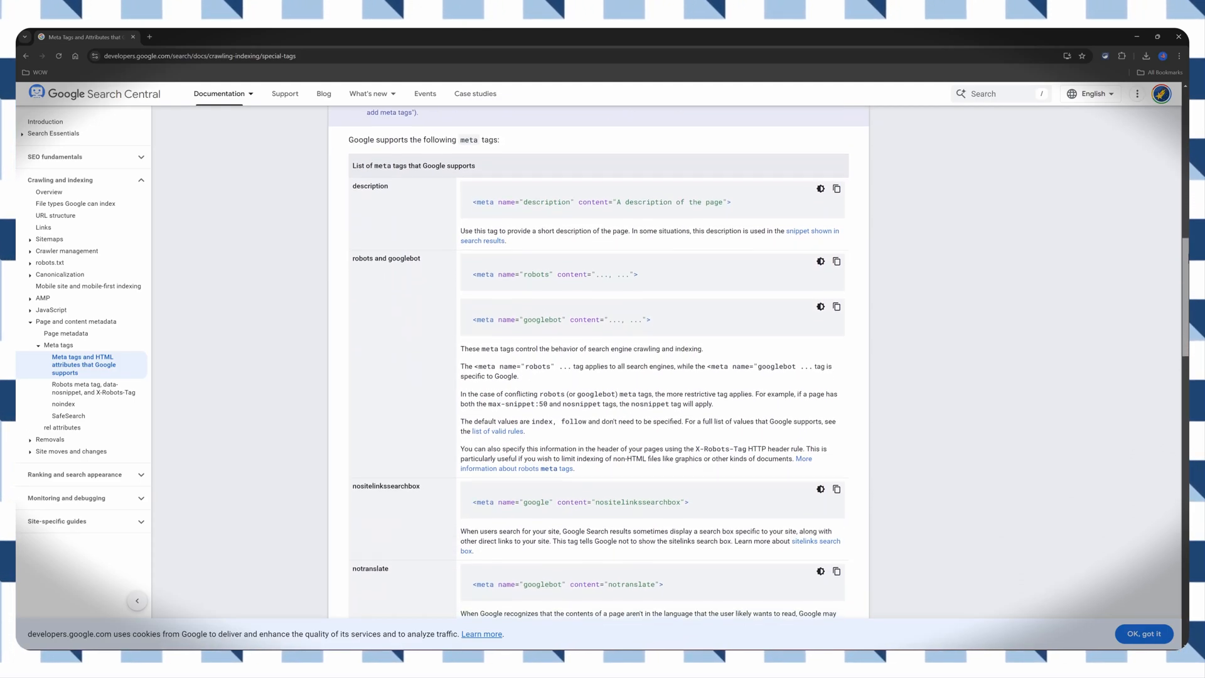
pyautogui.scroll(-3)
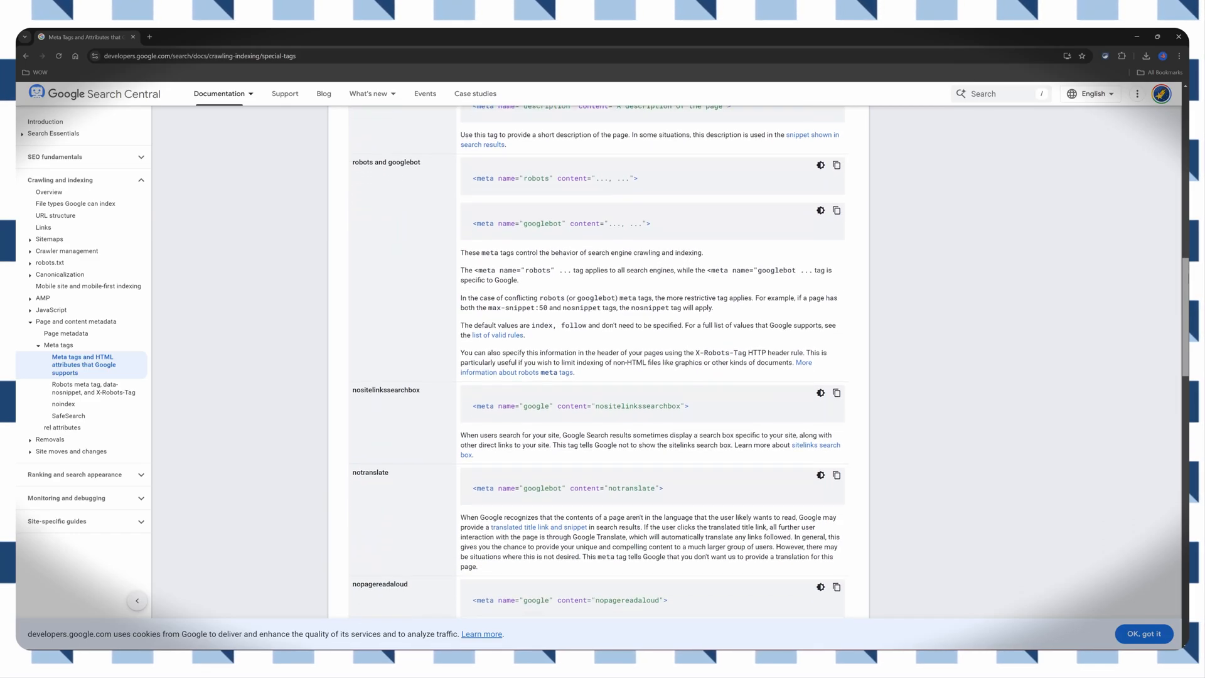
pyautogui.scroll(-3)
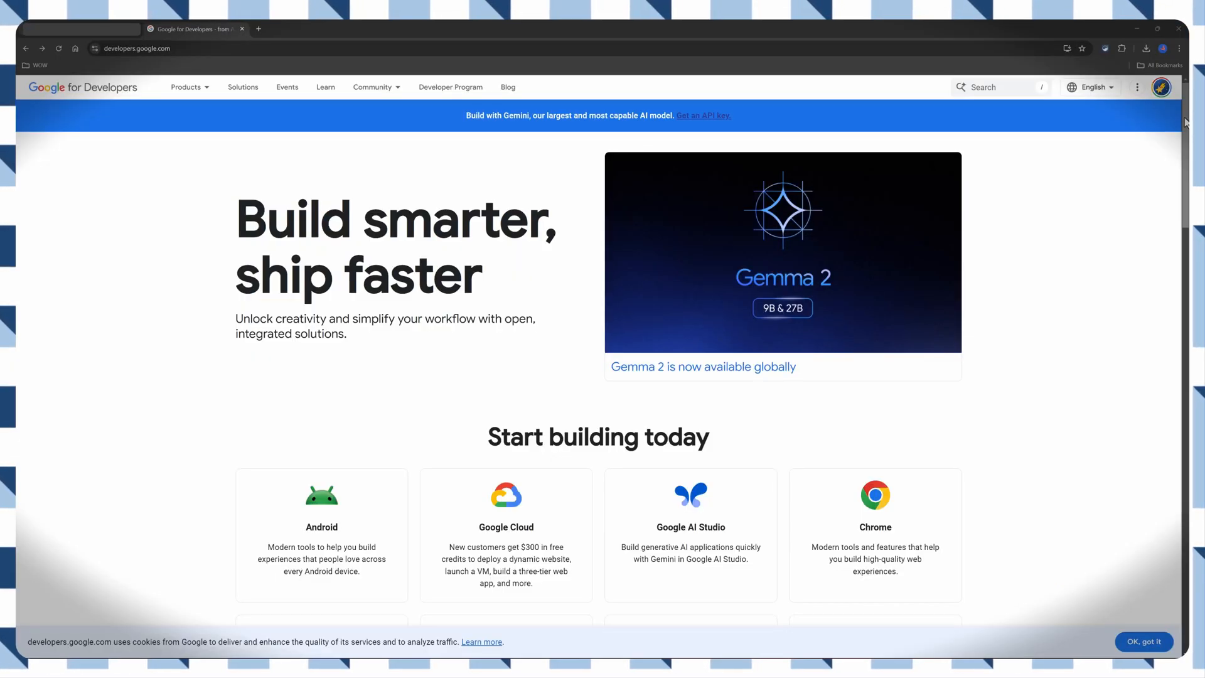
pyautogui.scroll(-3)
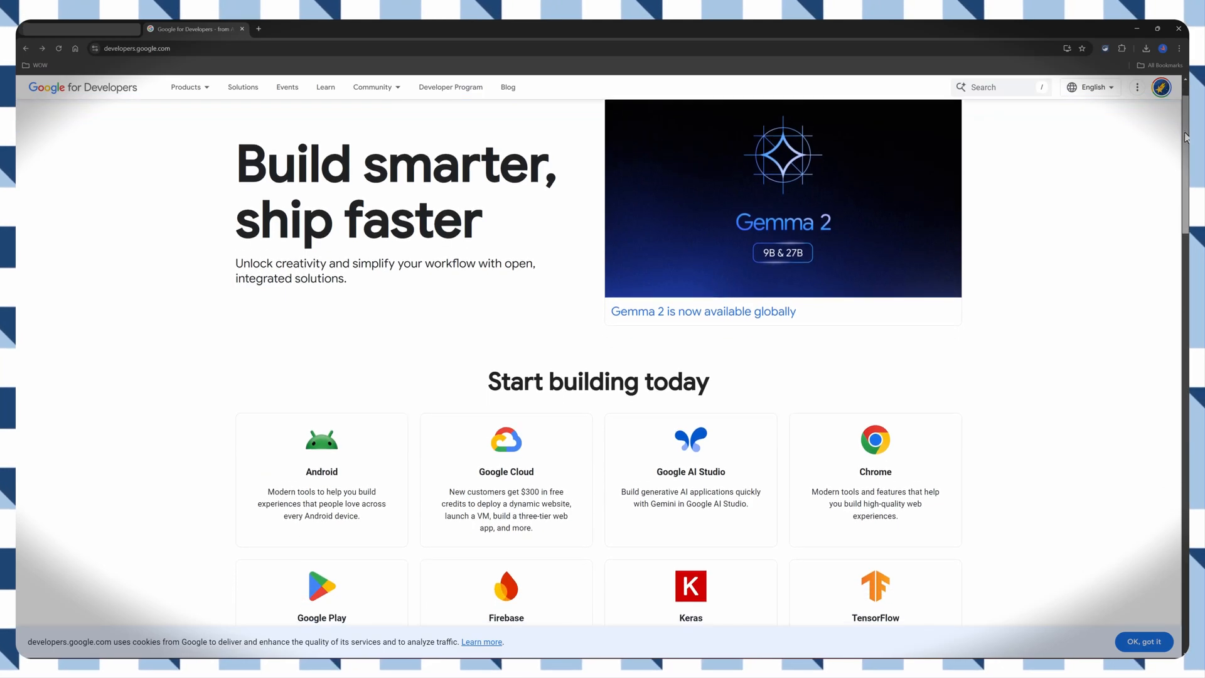
pyautogui.scroll(-3)
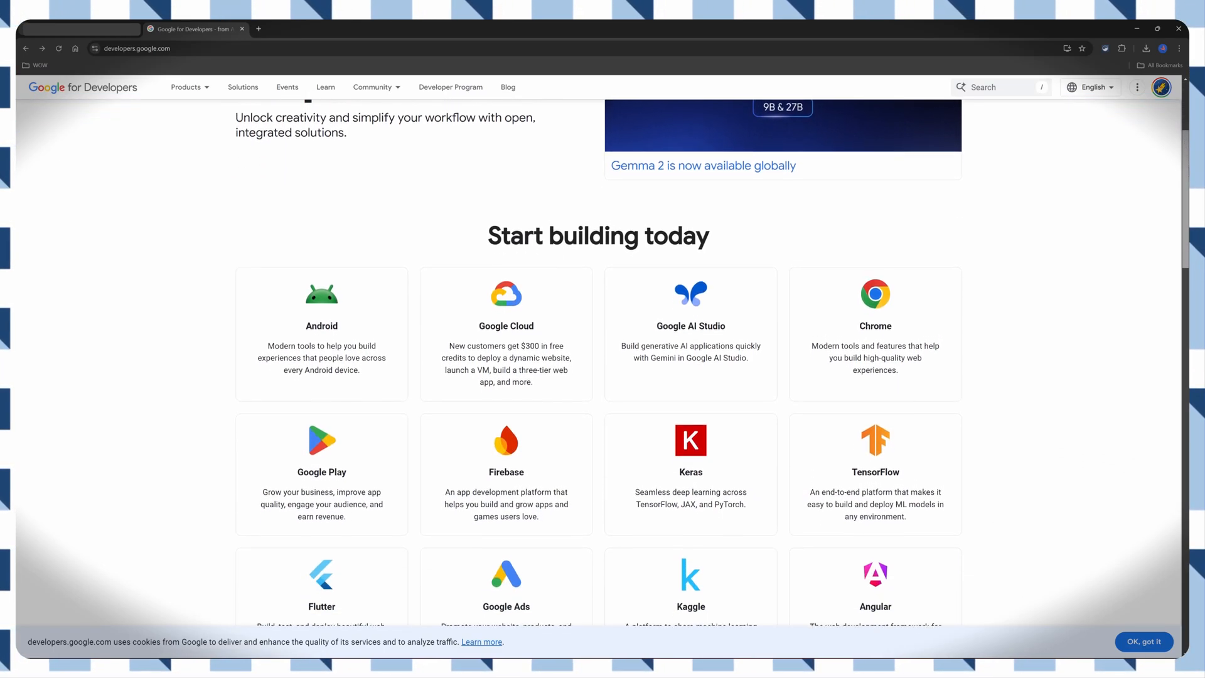
pyautogui.scroll(-3)
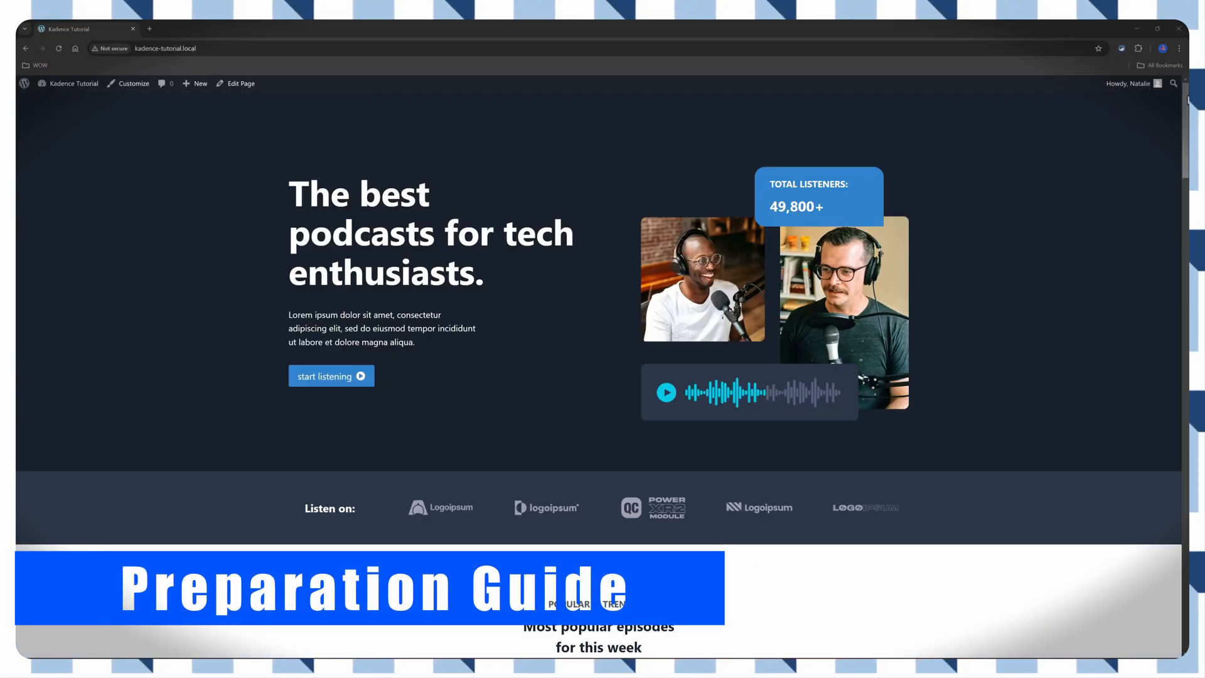
# Browse the podcast homepage's episodes and stats, return to the top and reveal the admin-bar site shortcuts.
pyautogui.scroll(-3)
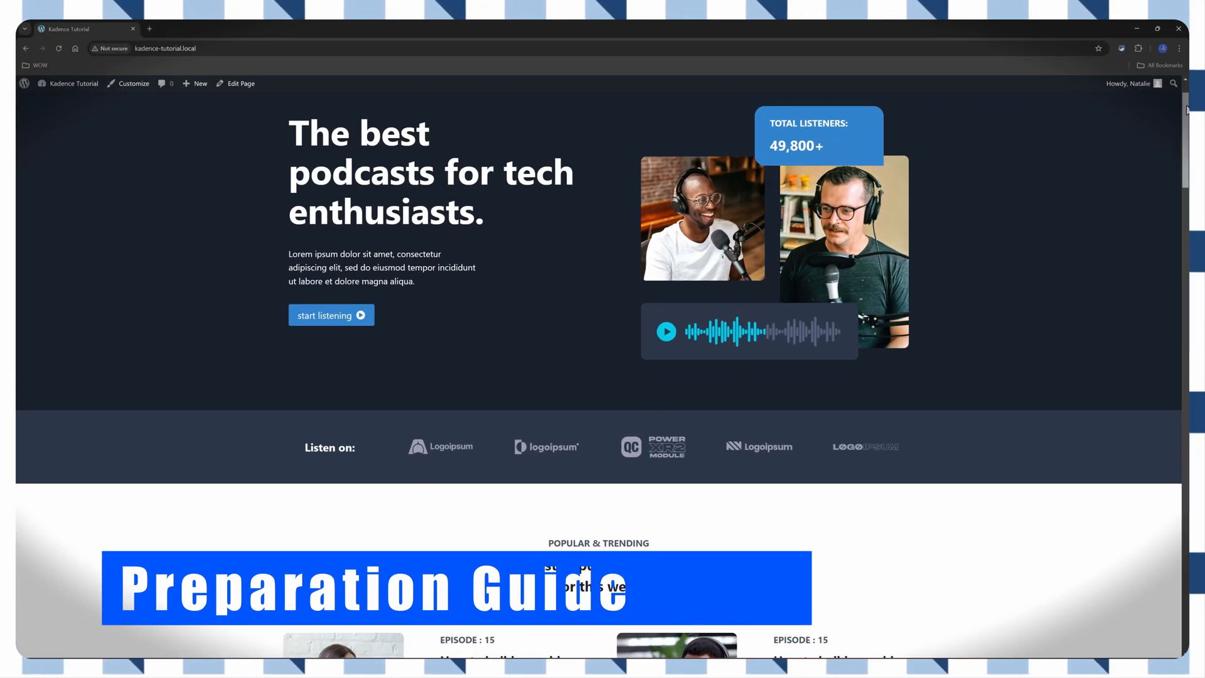
pyautogui.scroll(-3)
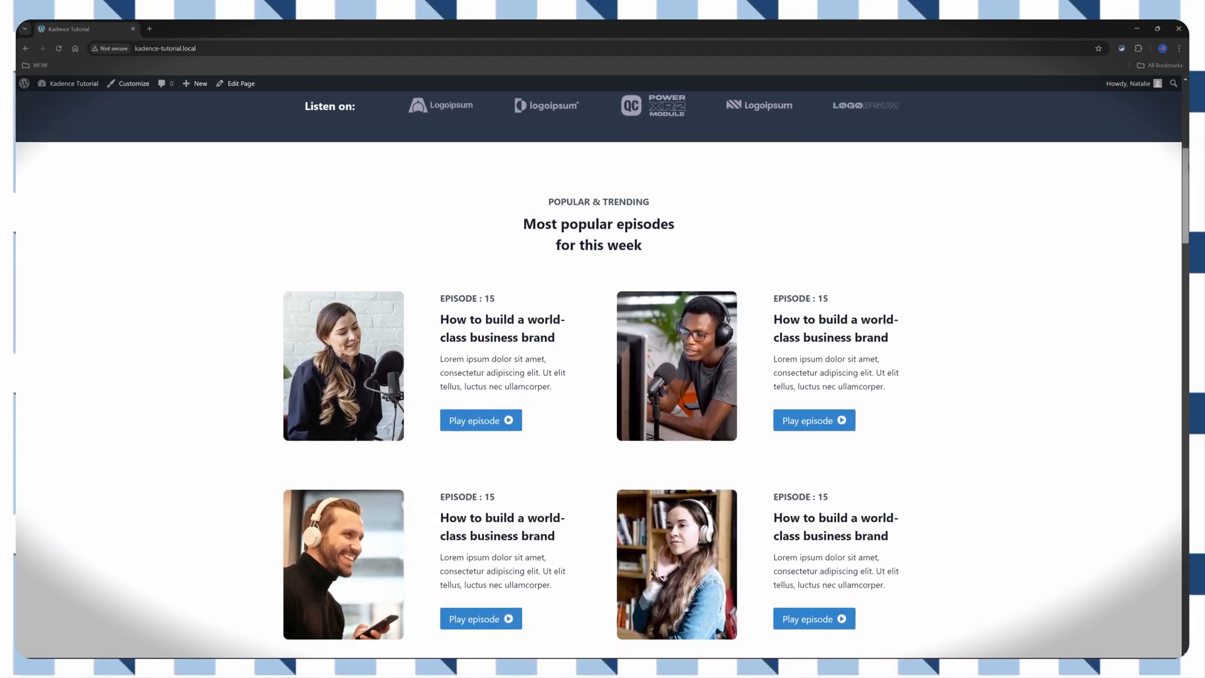
pyautogui.scroll(-3)
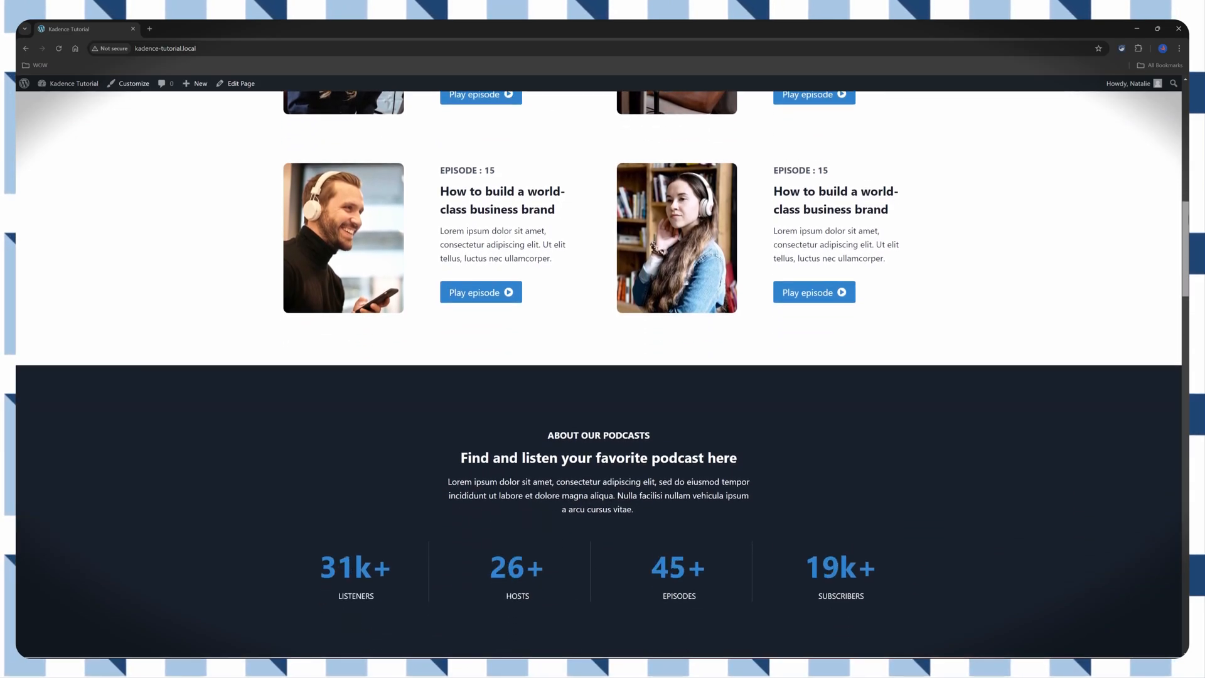
pyautogui.scroll(-3)
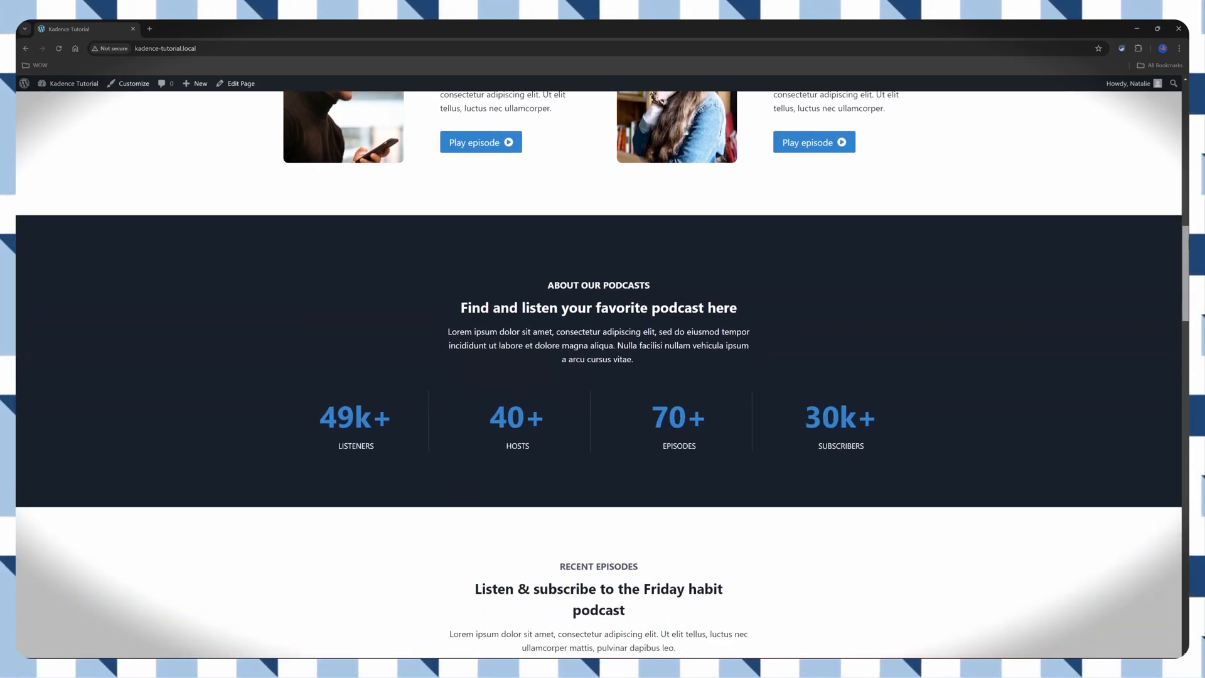
pyautogui.scroll(3)
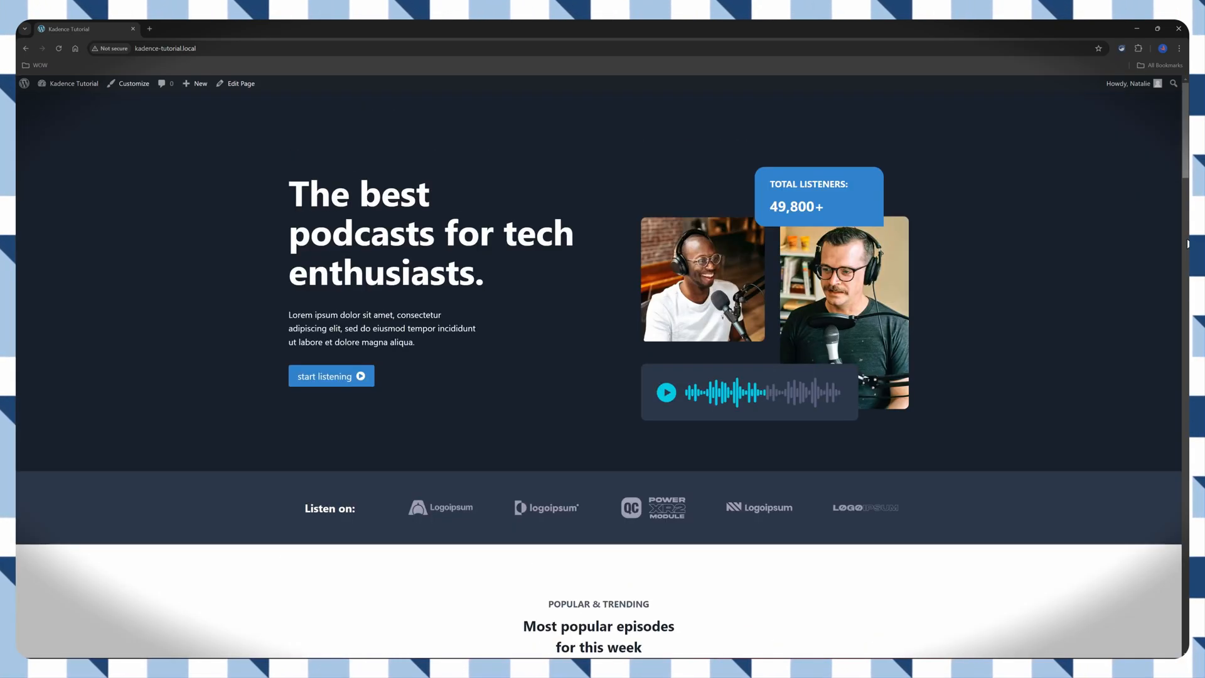
pyautogui.click(74, 83)
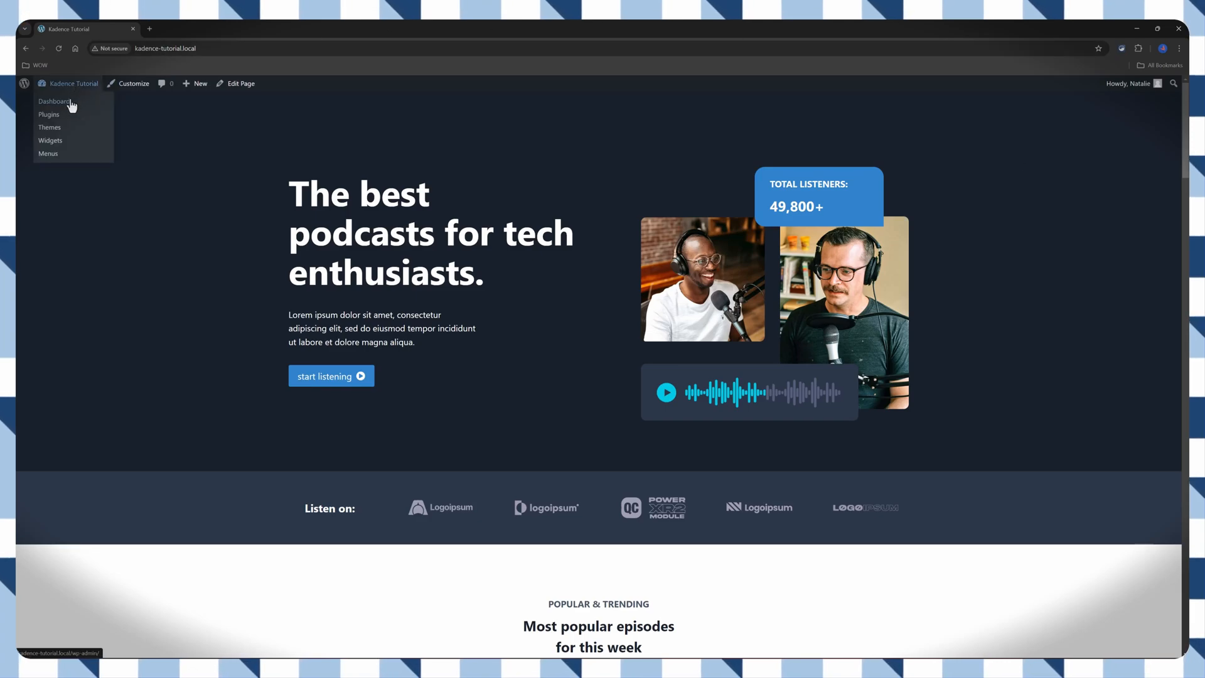
# Go to the admin Dashboard and open Appearance > Theme File Editor for the Kadence theme.
pyautogui.click(53, 100)
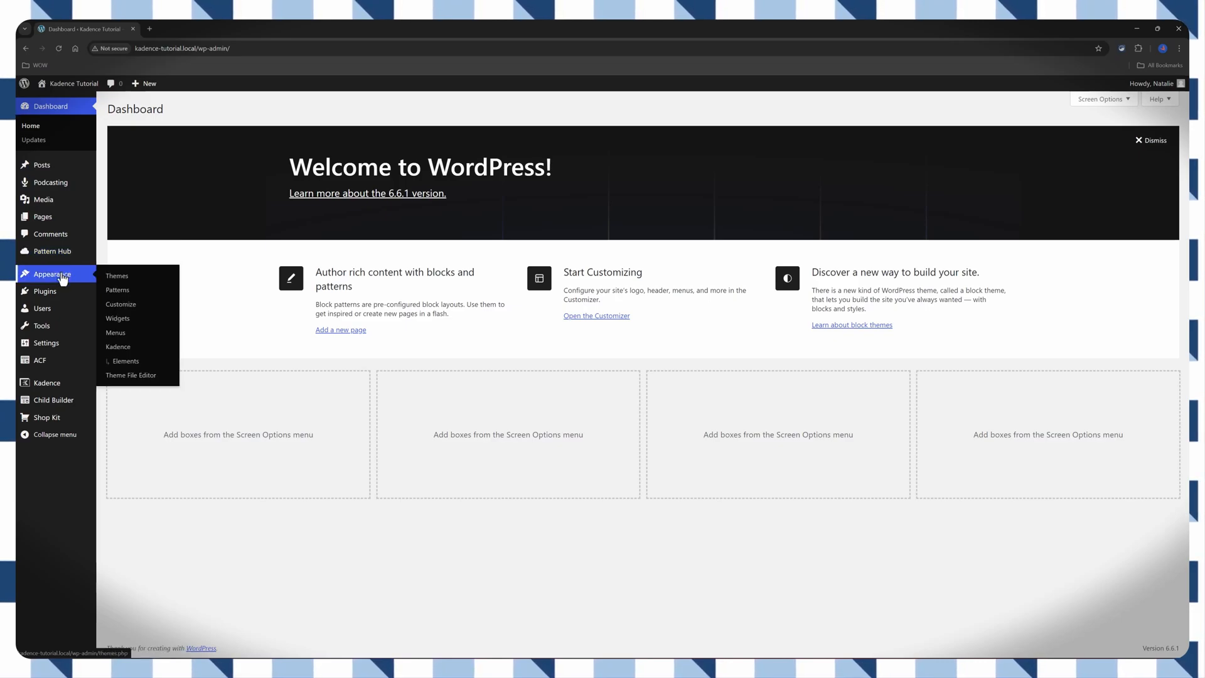
pyautogui.moveTo(131, 375)
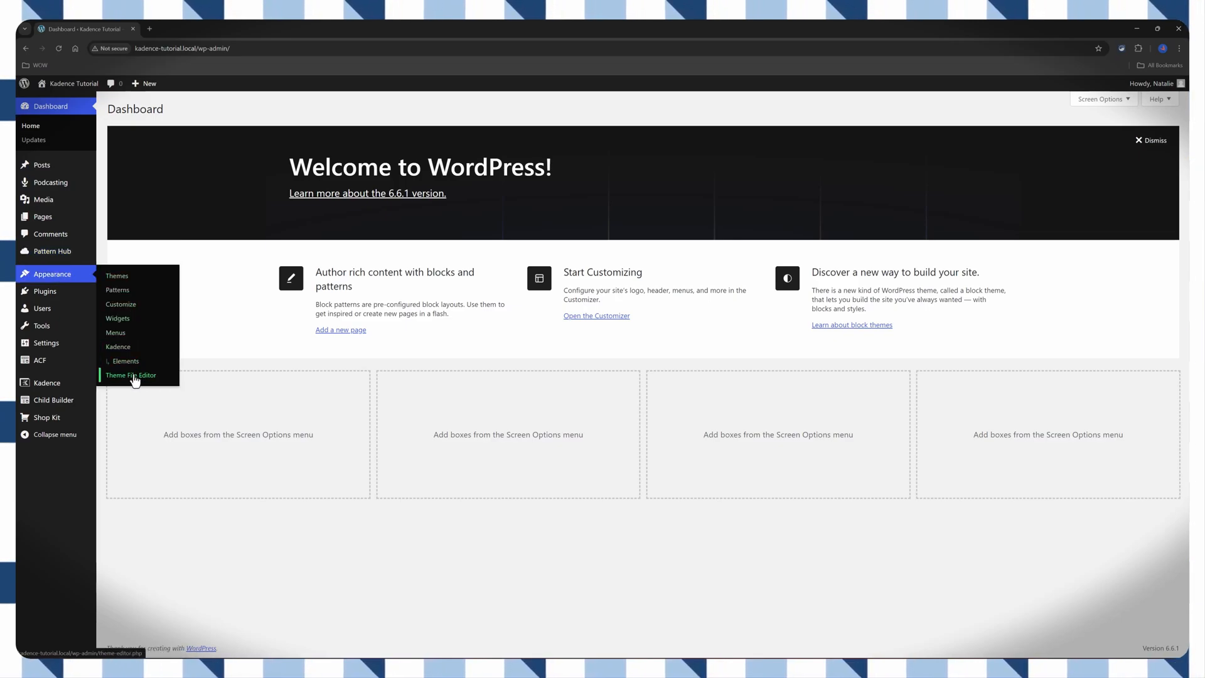
pyautogui.click(130, 375)
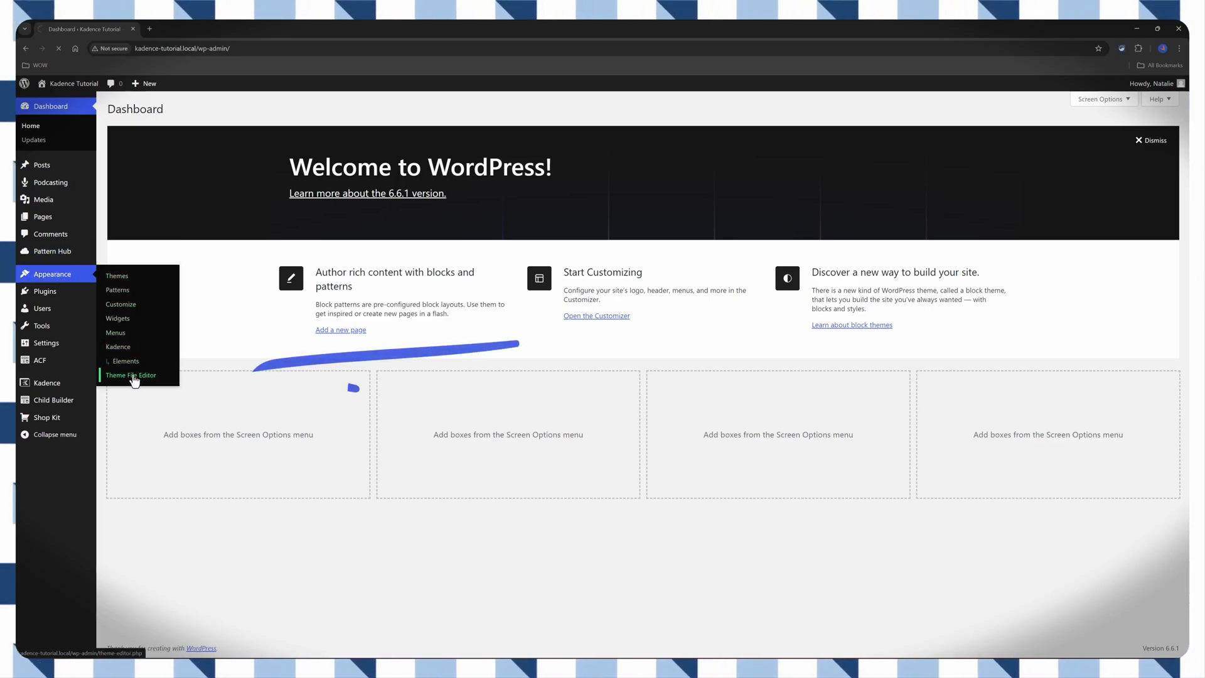
pyautogui.click(130, 376)
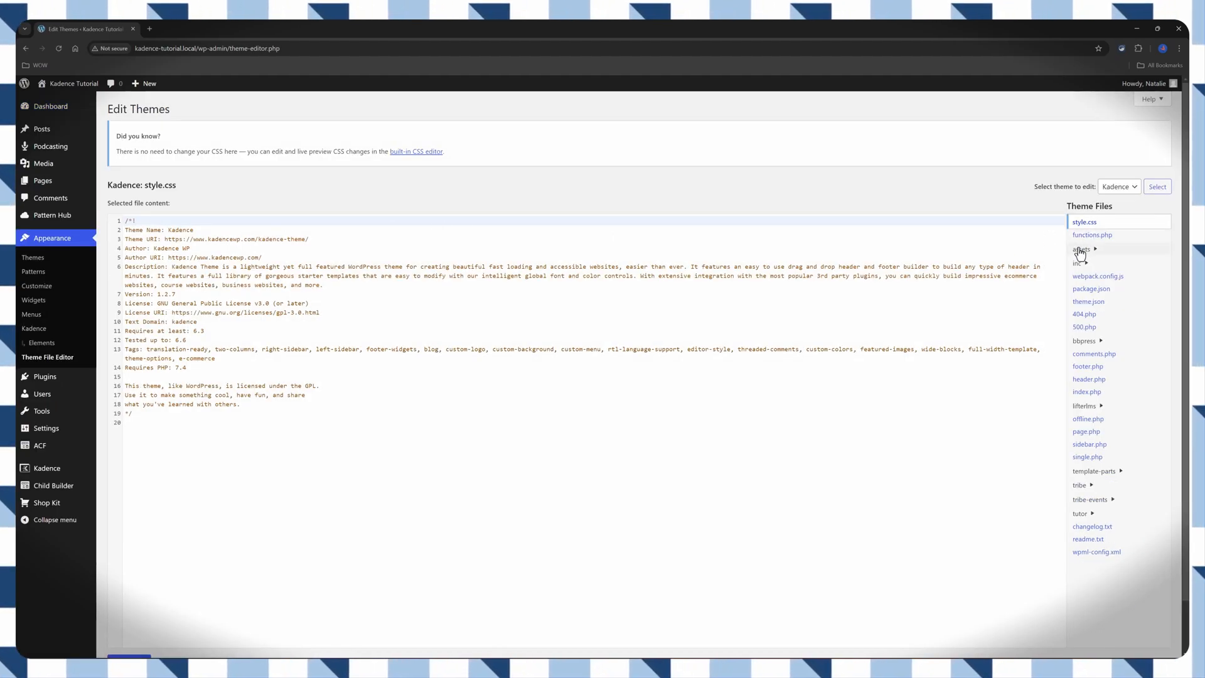
pyautogui.moveTo(1037, 422)
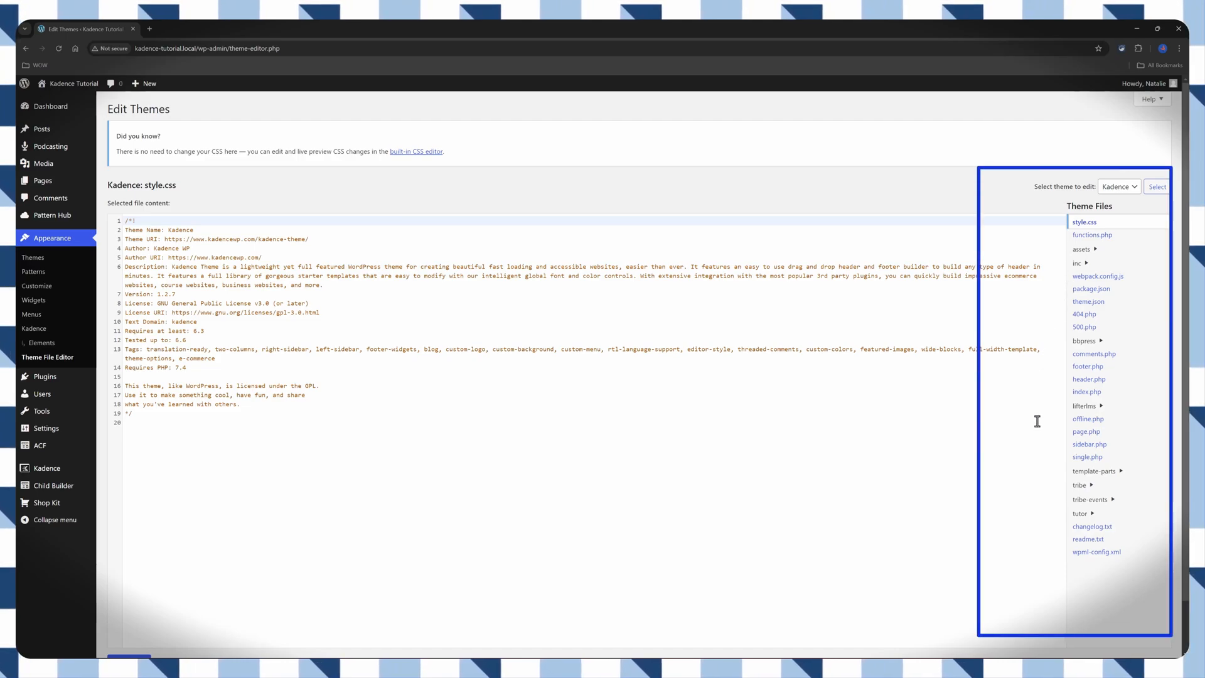
# Expand the Kadence inc > meta > react > src folders, then load header.php in the editor.
pyautogui.click(1077, 262)
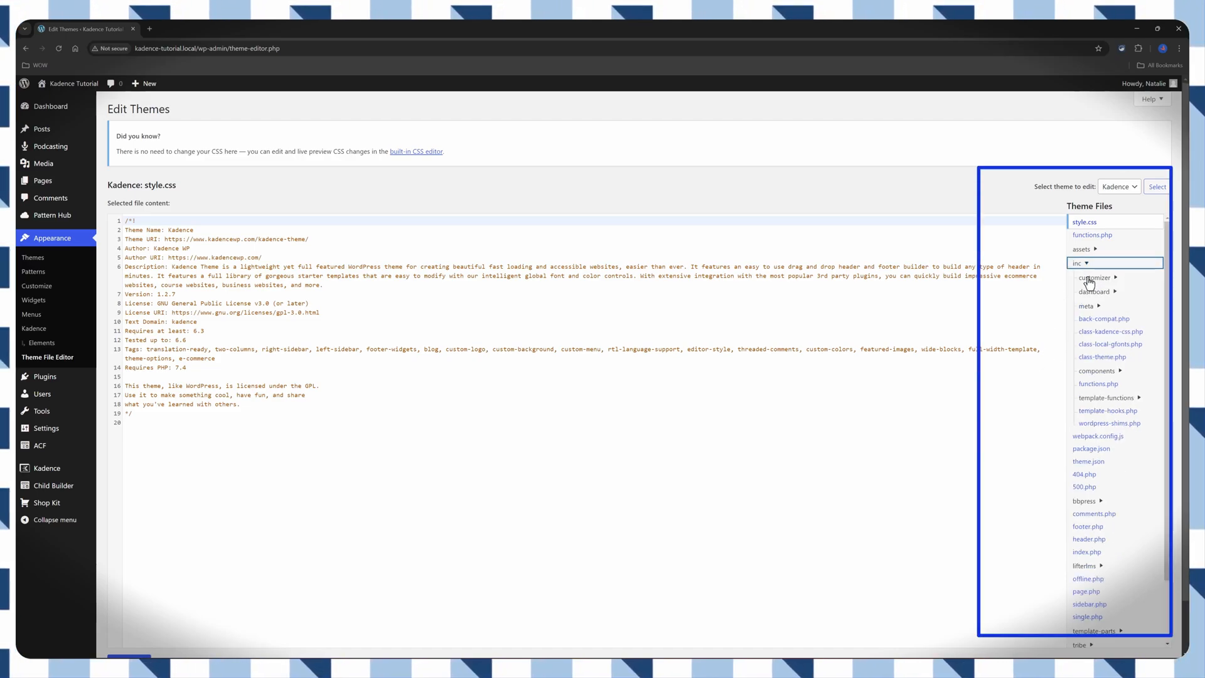
pyautogui.click(1086, 306)
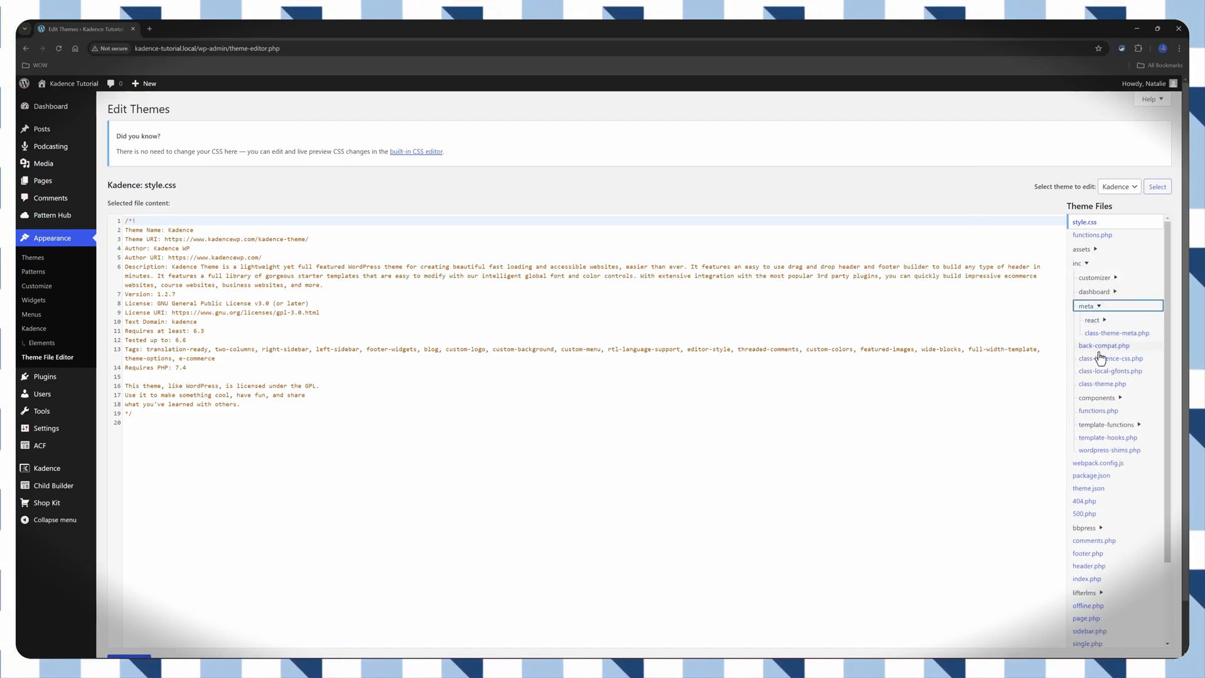
pyautogui.click(1091, 320)
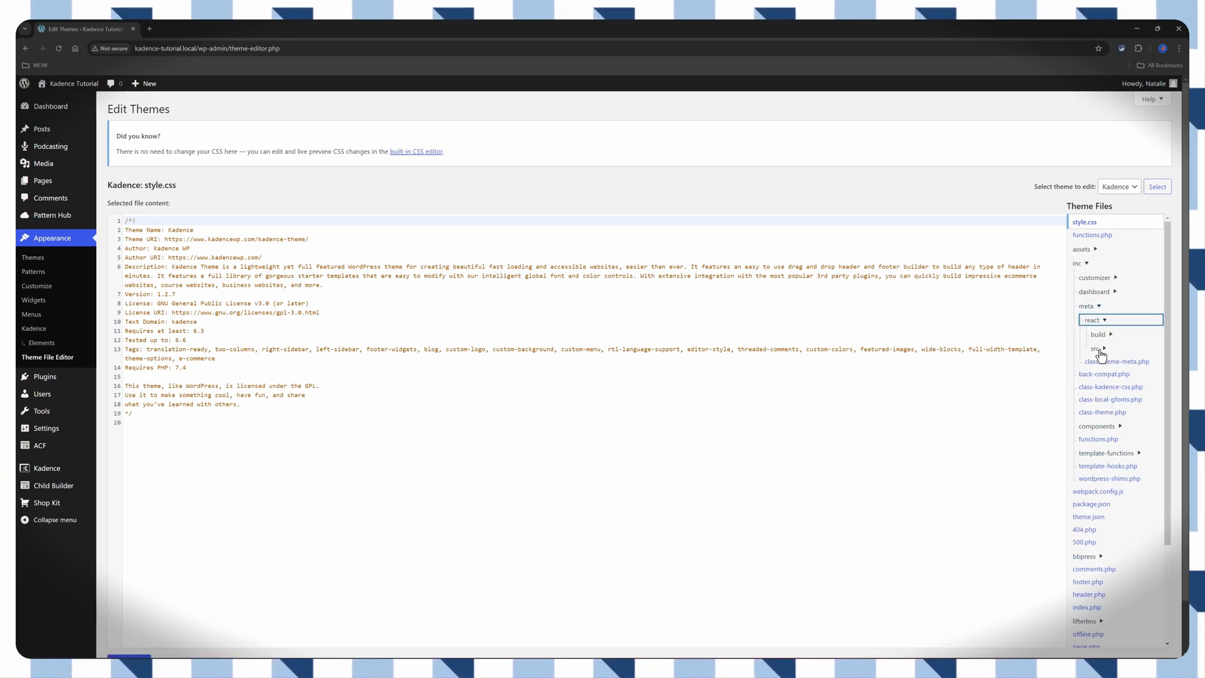
pyautogui.click(1096, 349)
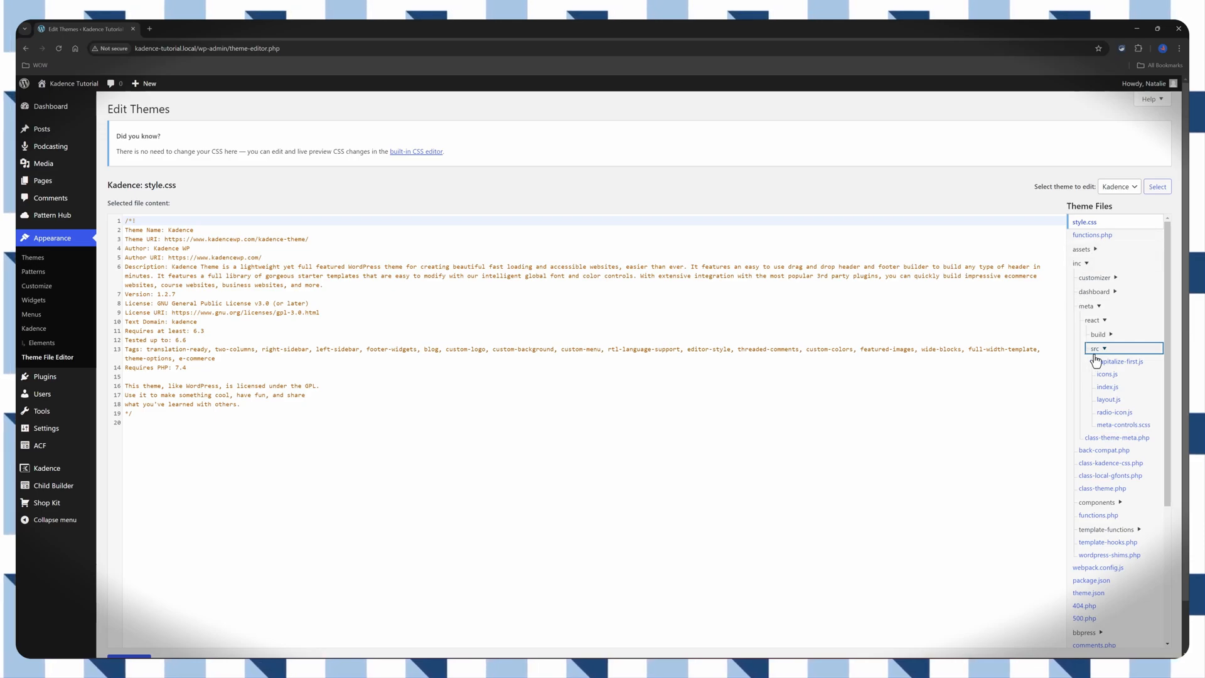
pyautogui.click(1095, 348)
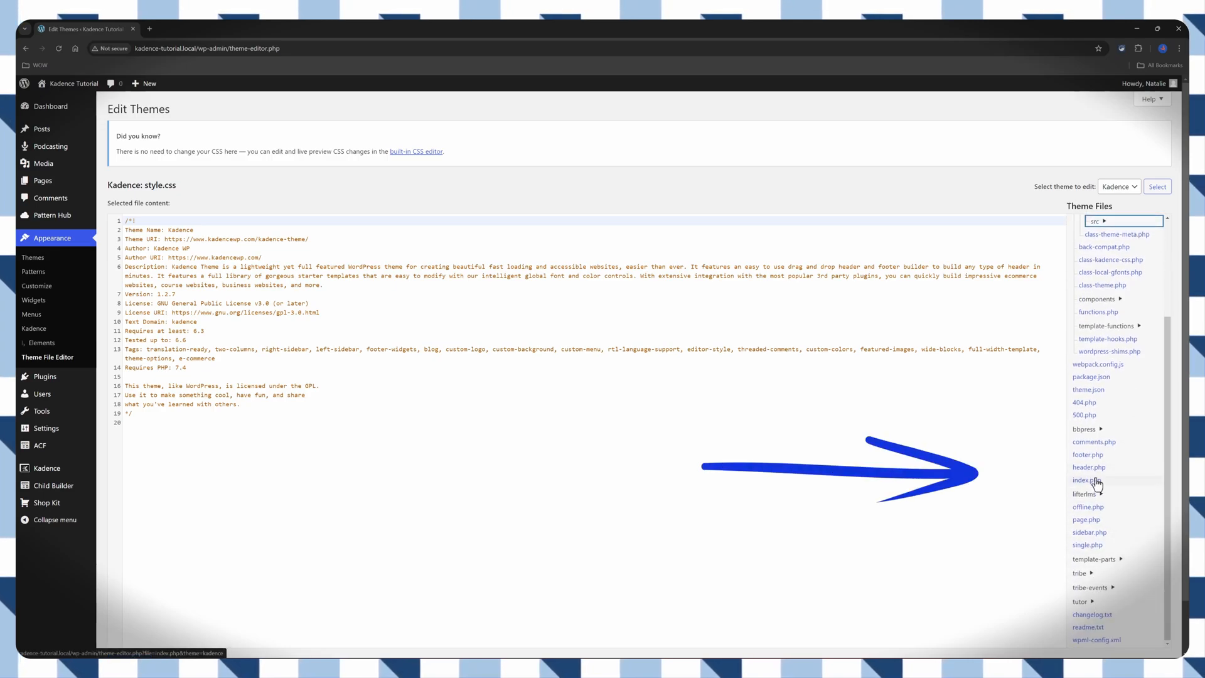
pyautogui.click(1089, 467)
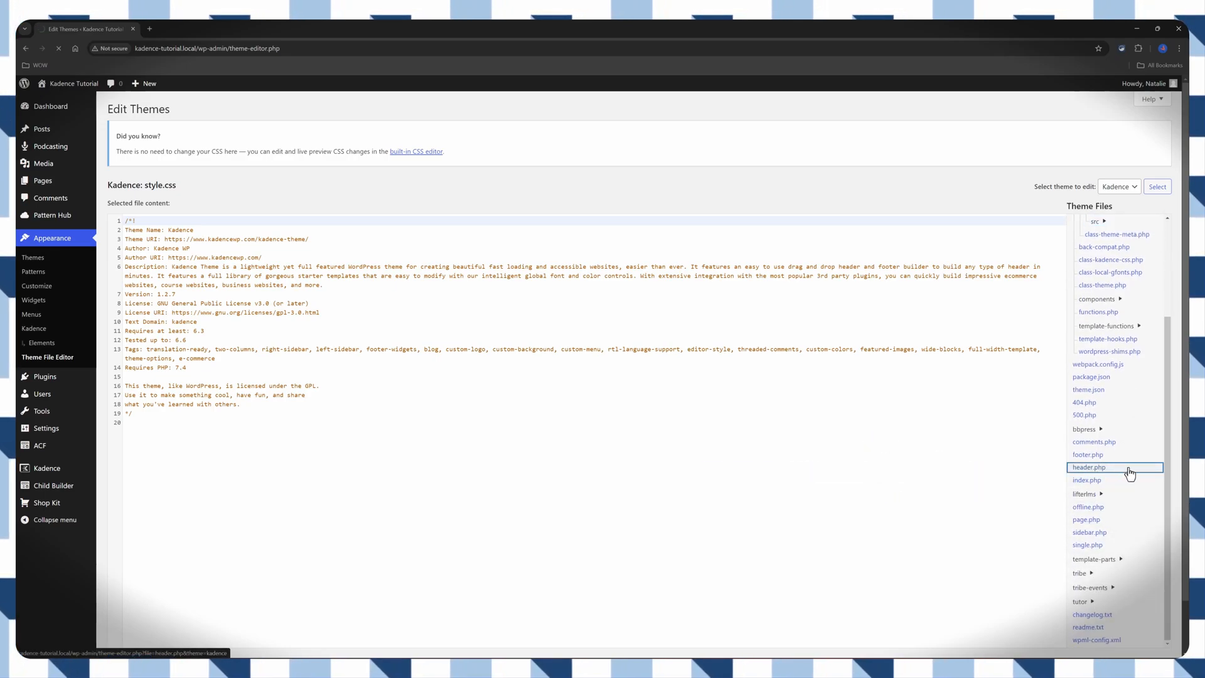
pyautogui.click(1090, 467)
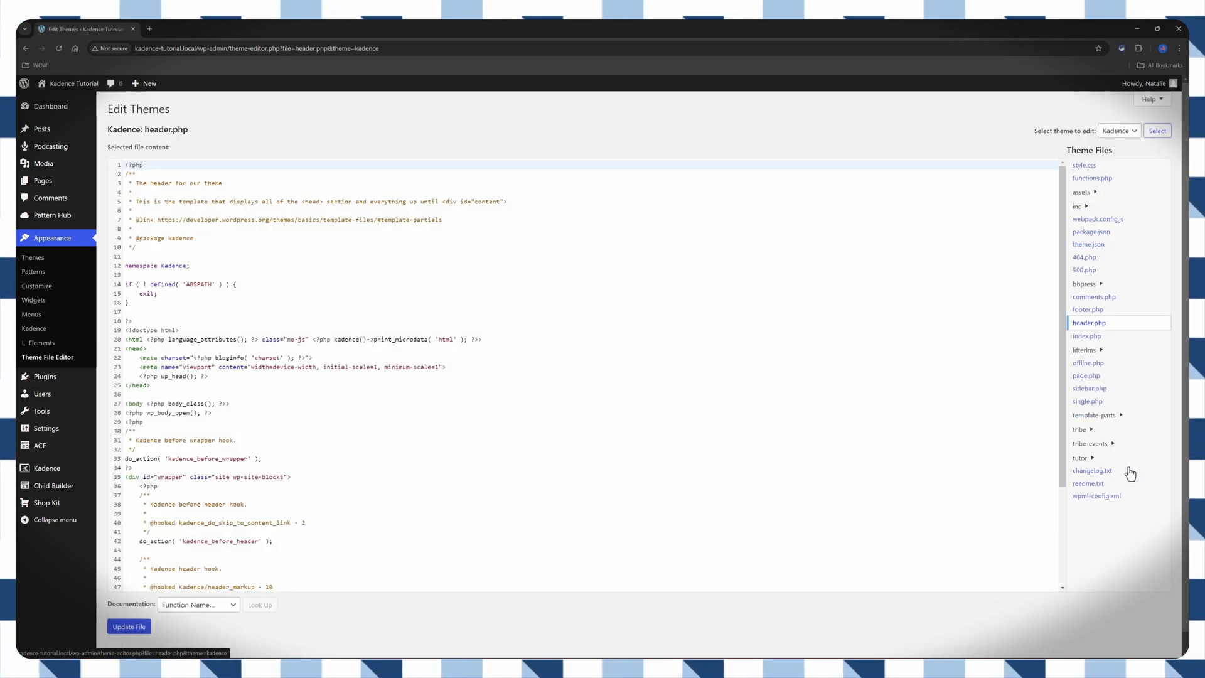
pyautogui.moveTo(752, 450)
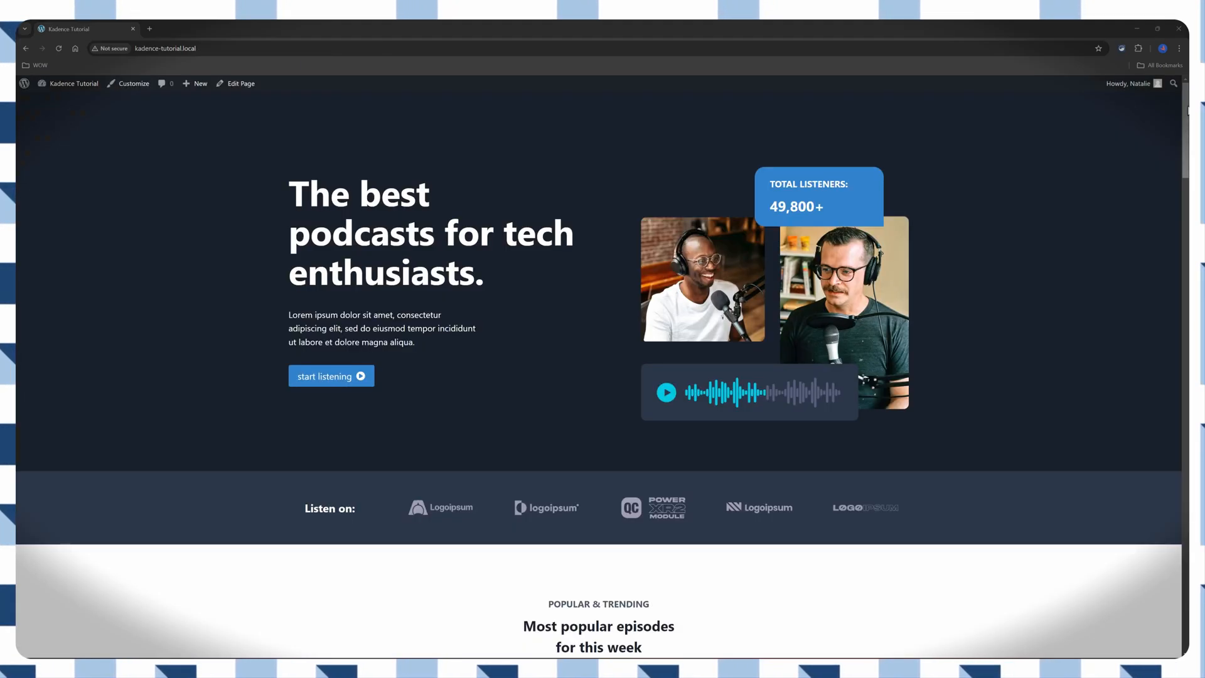
pyautogui.scroll(-3)
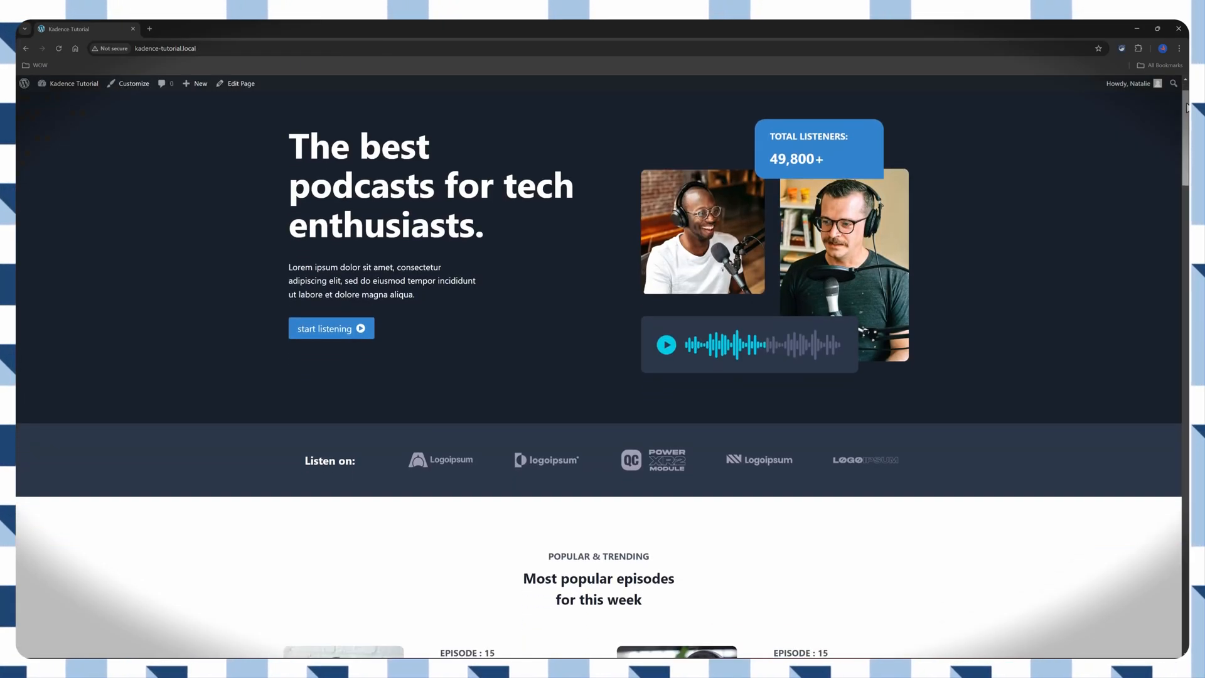
pyautogui.scroll(-3)
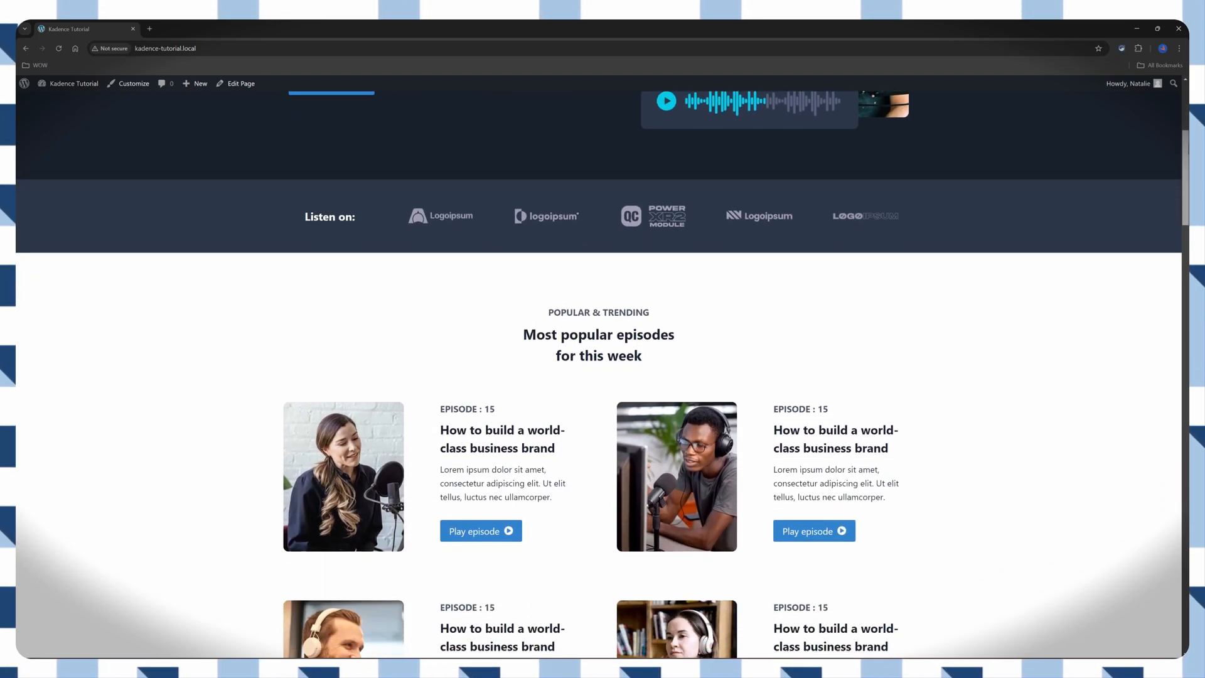
pyautogui.scroll(-3)
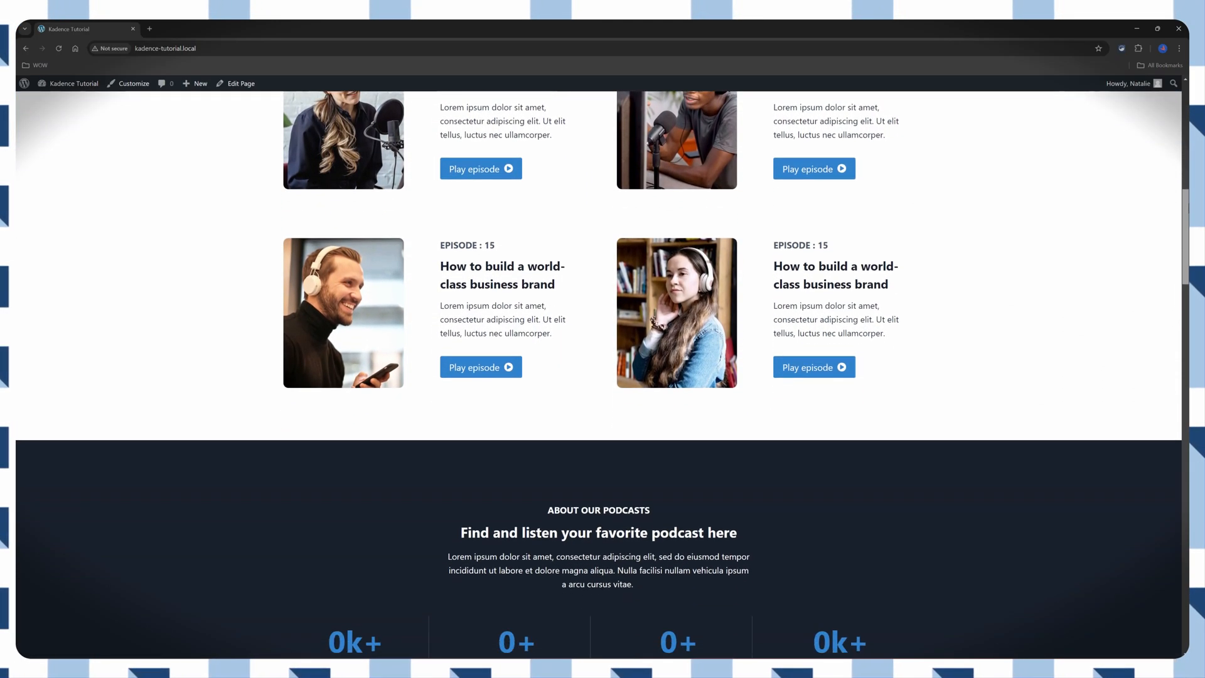
pyautogui.scroll(-3)
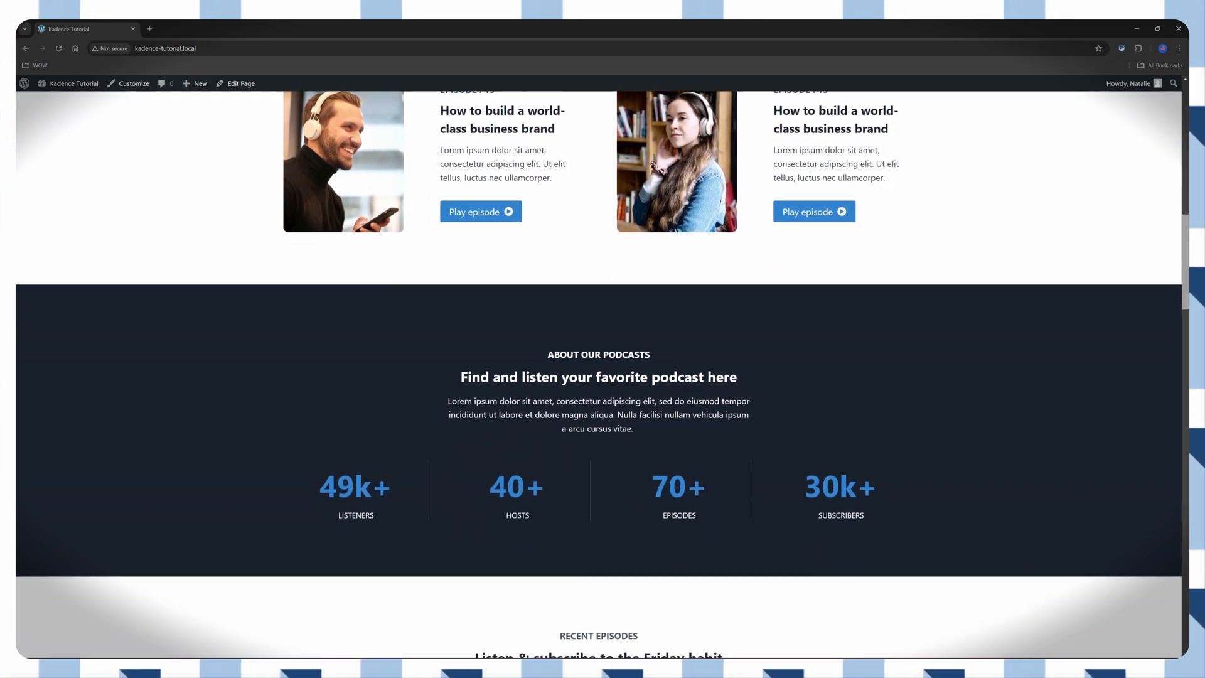
# Return to the site's admin area from the front end.
pyautogui.click(46, 357)
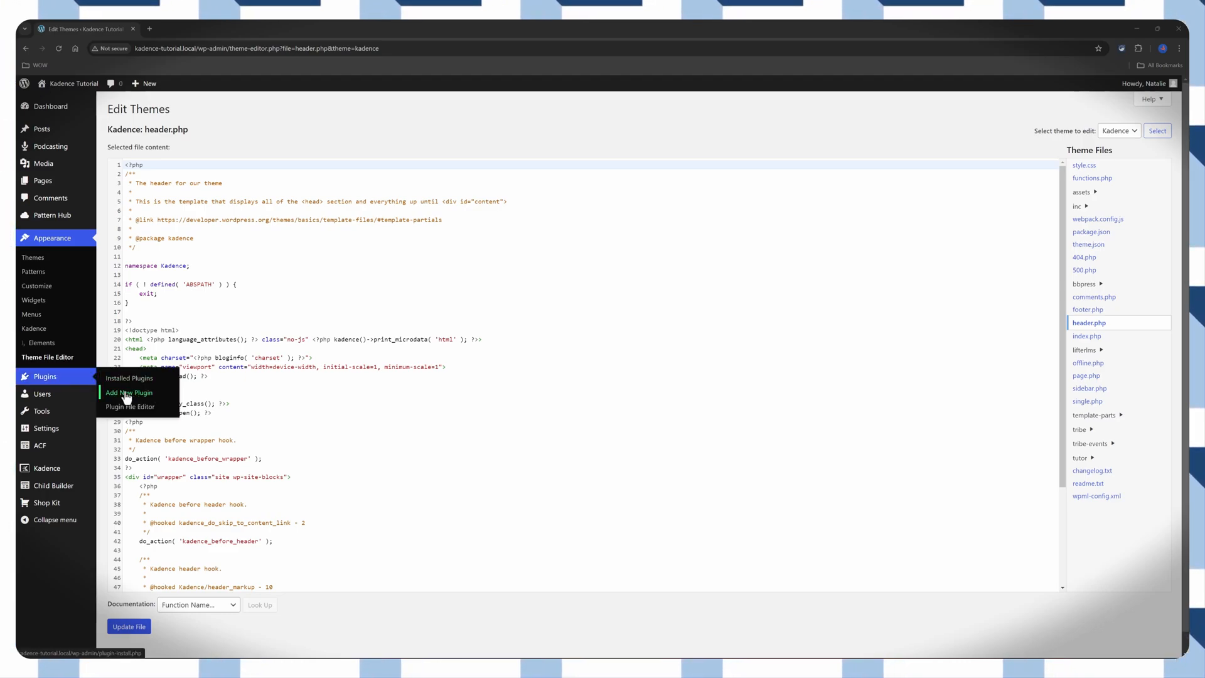
# Search Add New Plugin for 'code snippets', then install and activate the Code Snippets plugin.
pyautogui.click(128, 392)
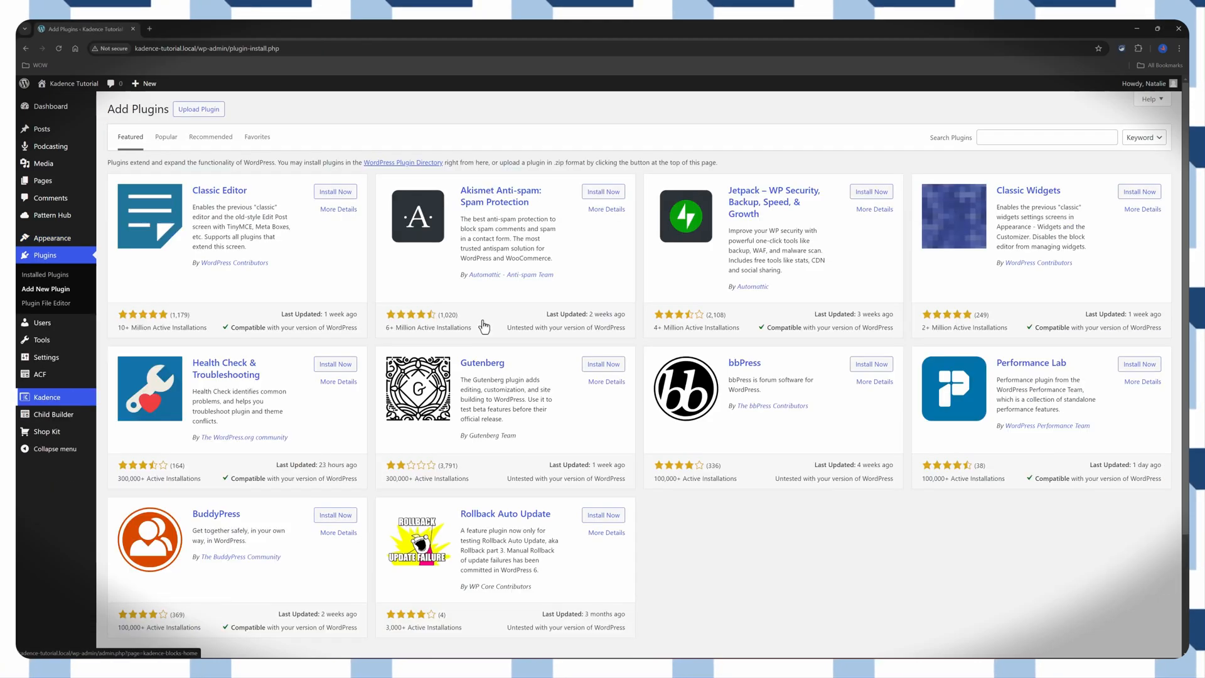
pyautogui.write('code snippets')
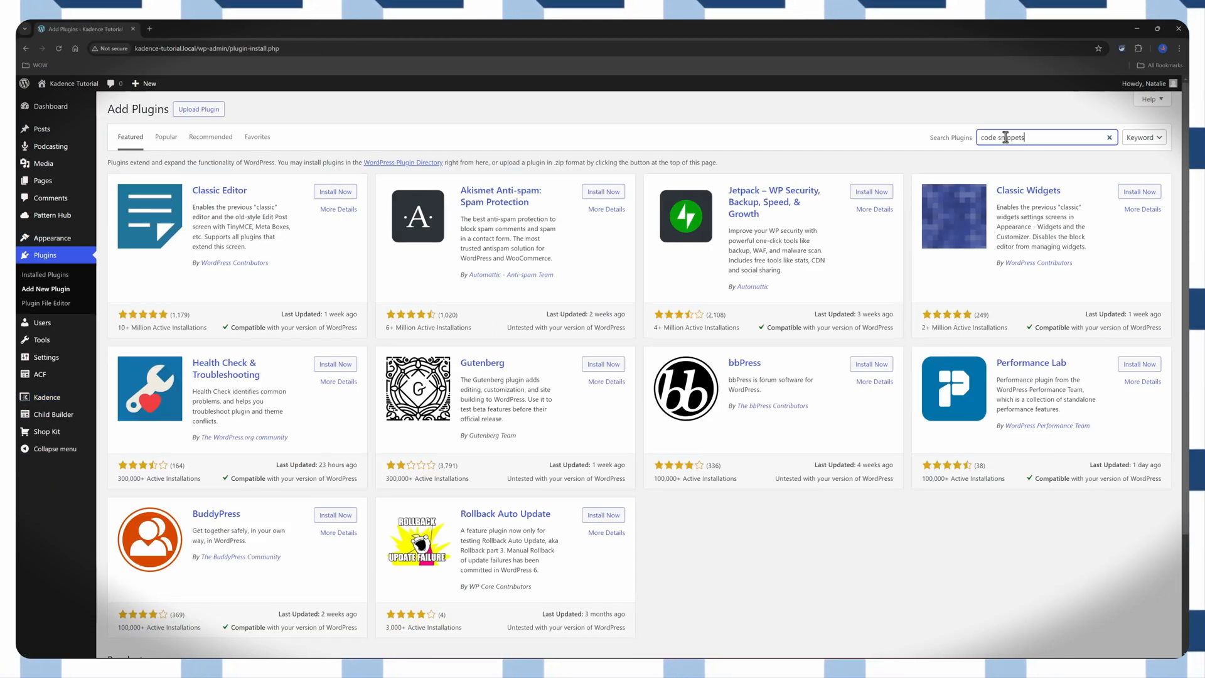
pyautogui.press('Return')
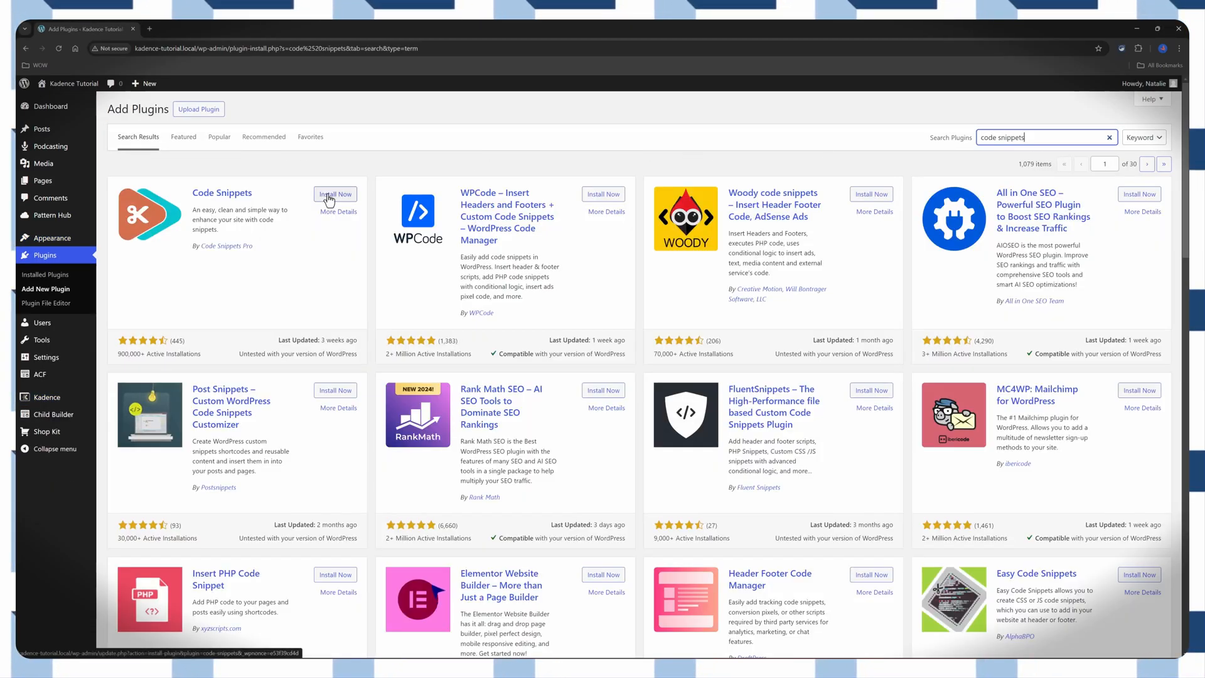
pyautogui.click(335, 194)
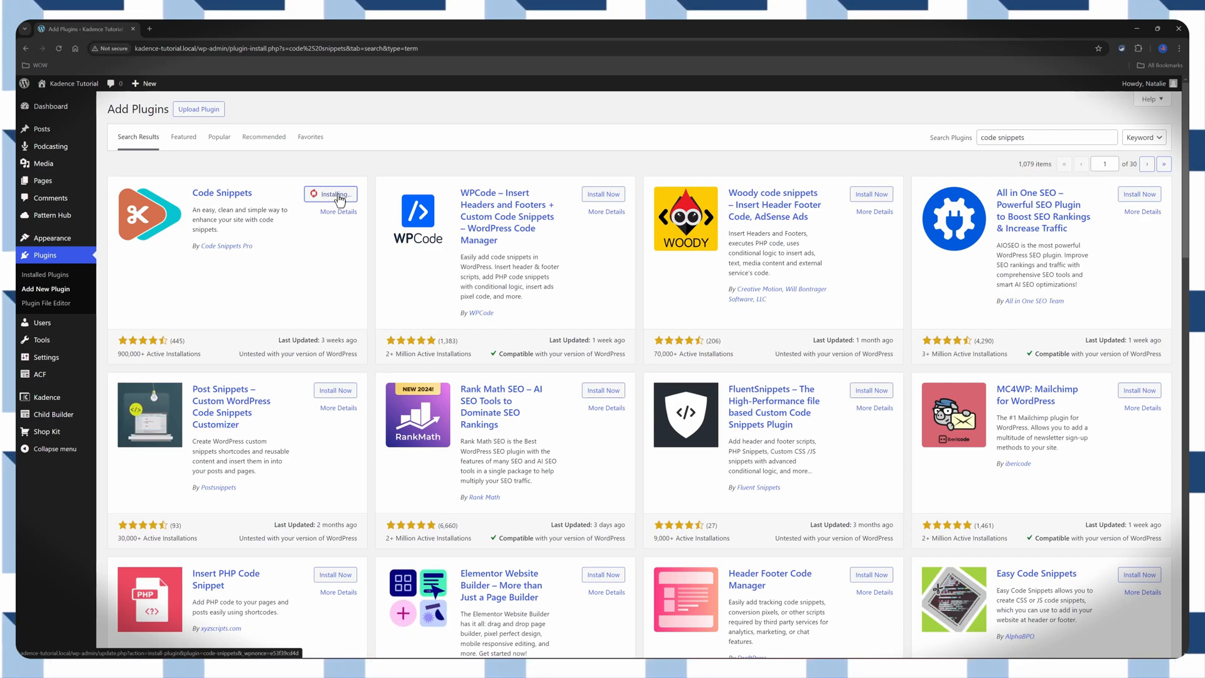
pyautogui.click(330, 194)
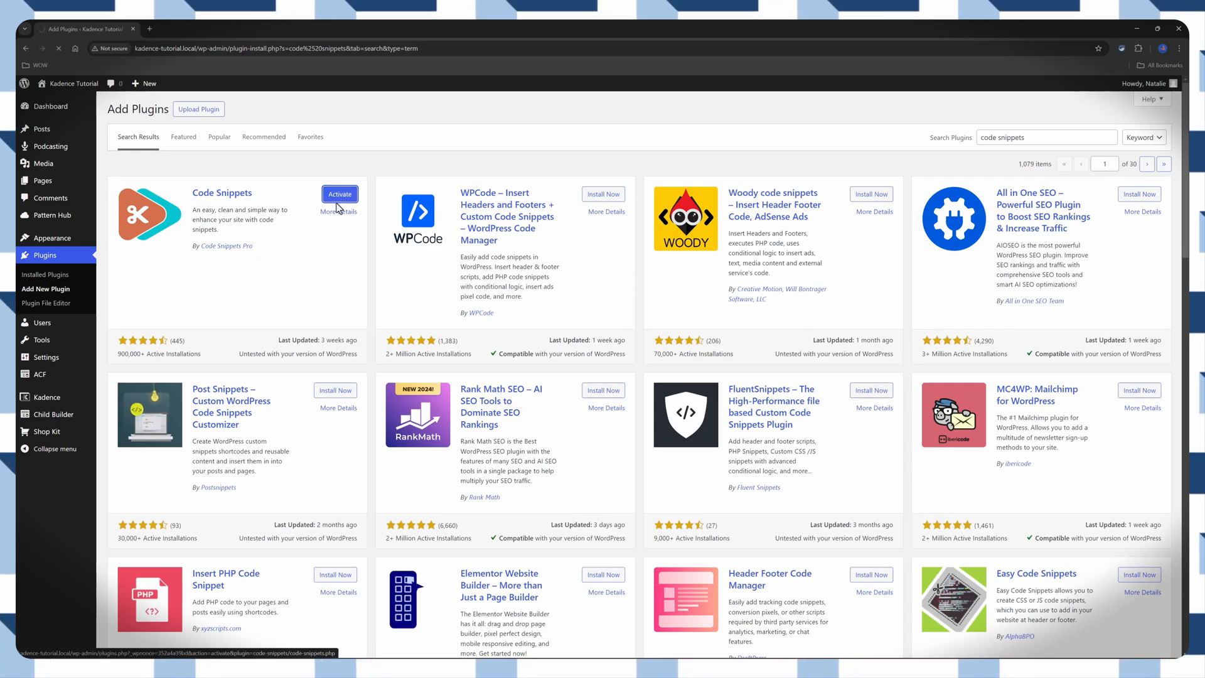
pyautogui.click(339, 193)
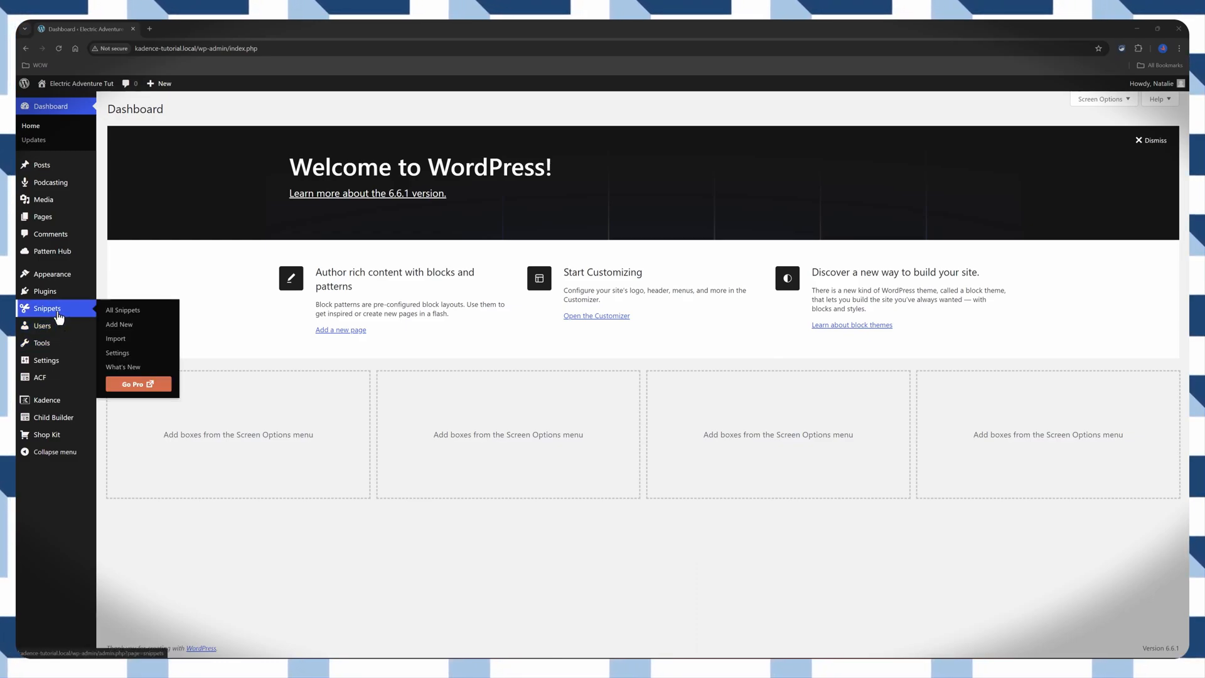
pyautogui.moveTo(74, 313)
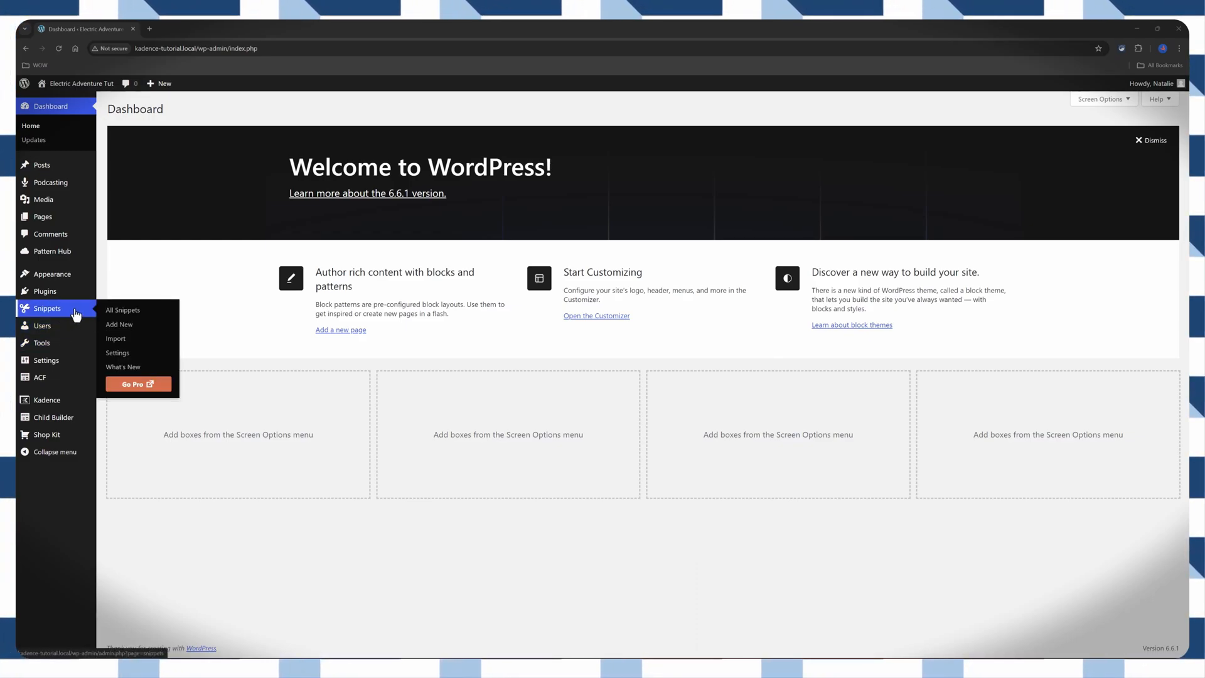
# Add a snippet 'Title Tag Example' hooking add_custom_meta_tags to wp_head, then save and activate it.
pyautogui.click(119, 324)
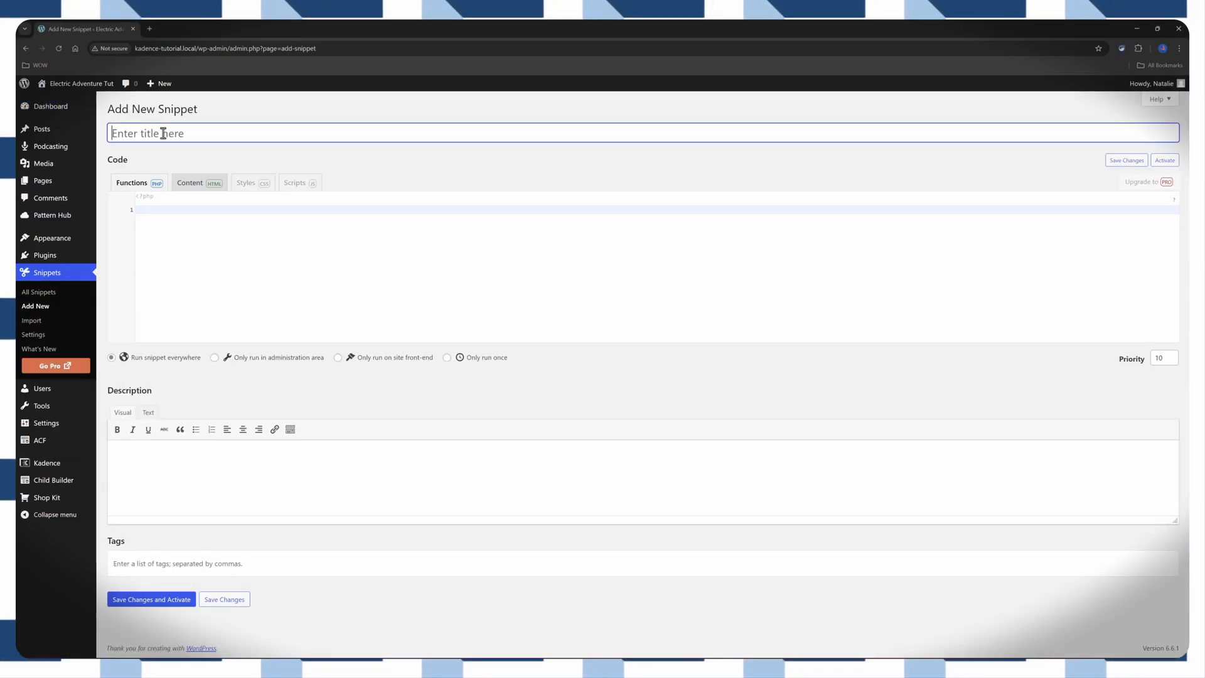
pyautogui.write('Title Tag Example')
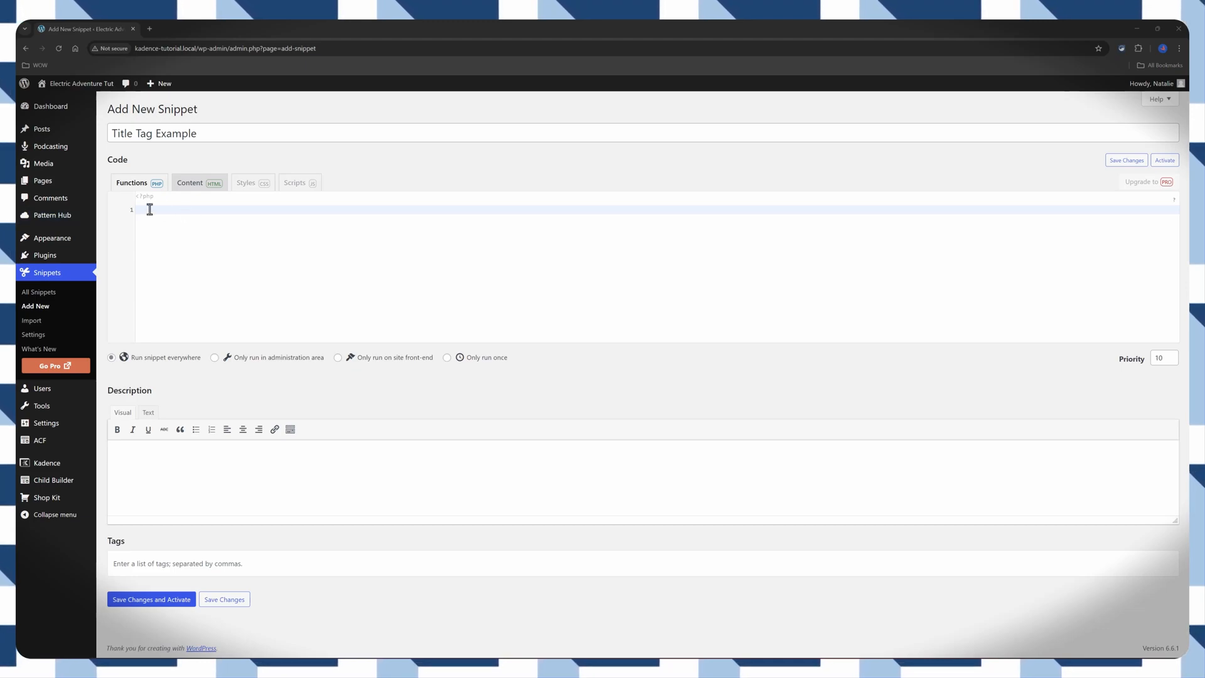
pyautogui.moveTo(158, 213)
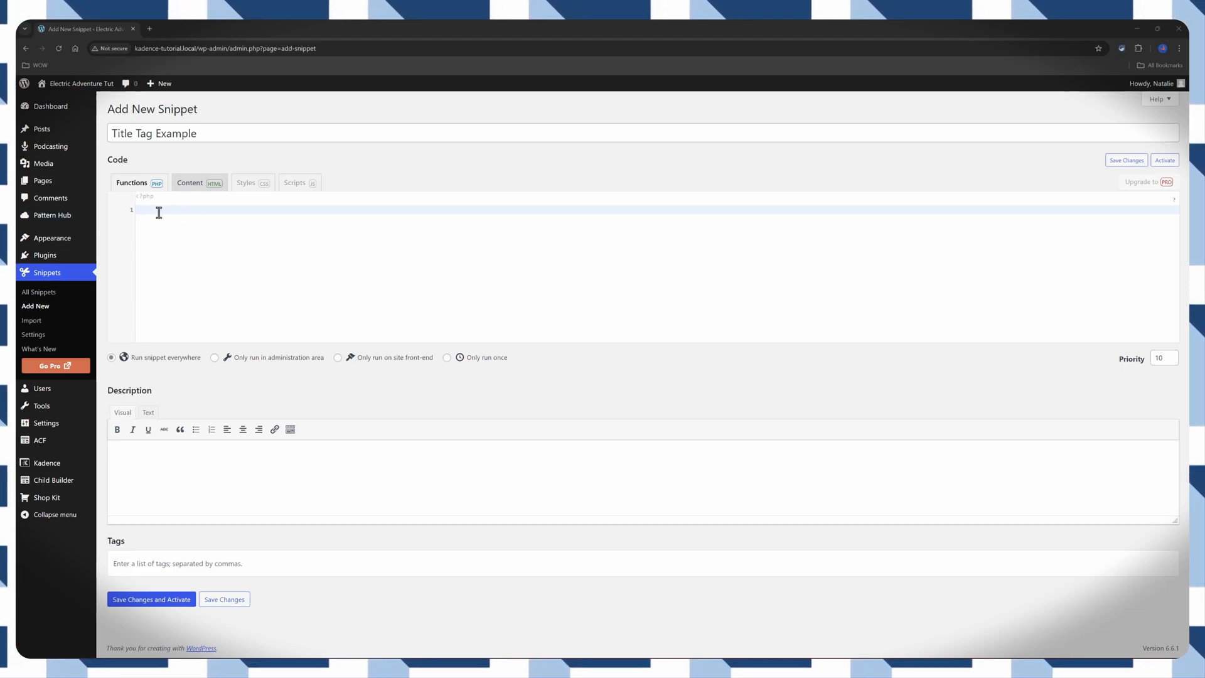
pyautogui.moveTo(156, 225)
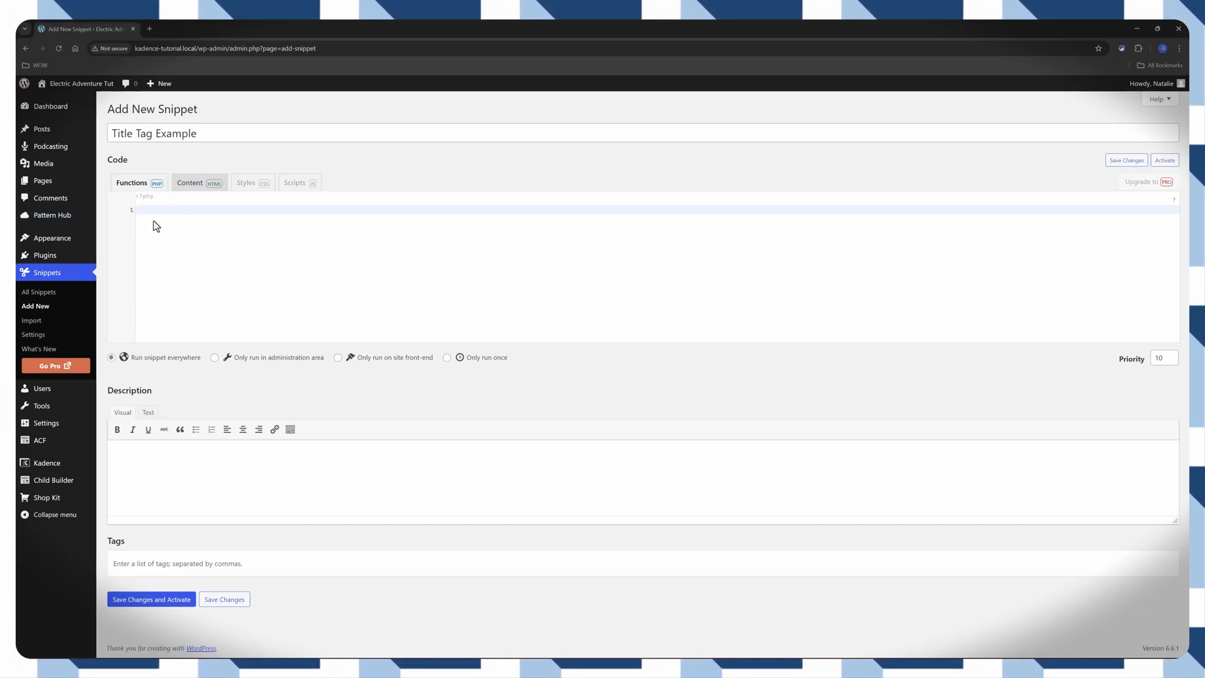
pyautogui.write("add_action('wp_head', 'add_custom_meta_tags');")
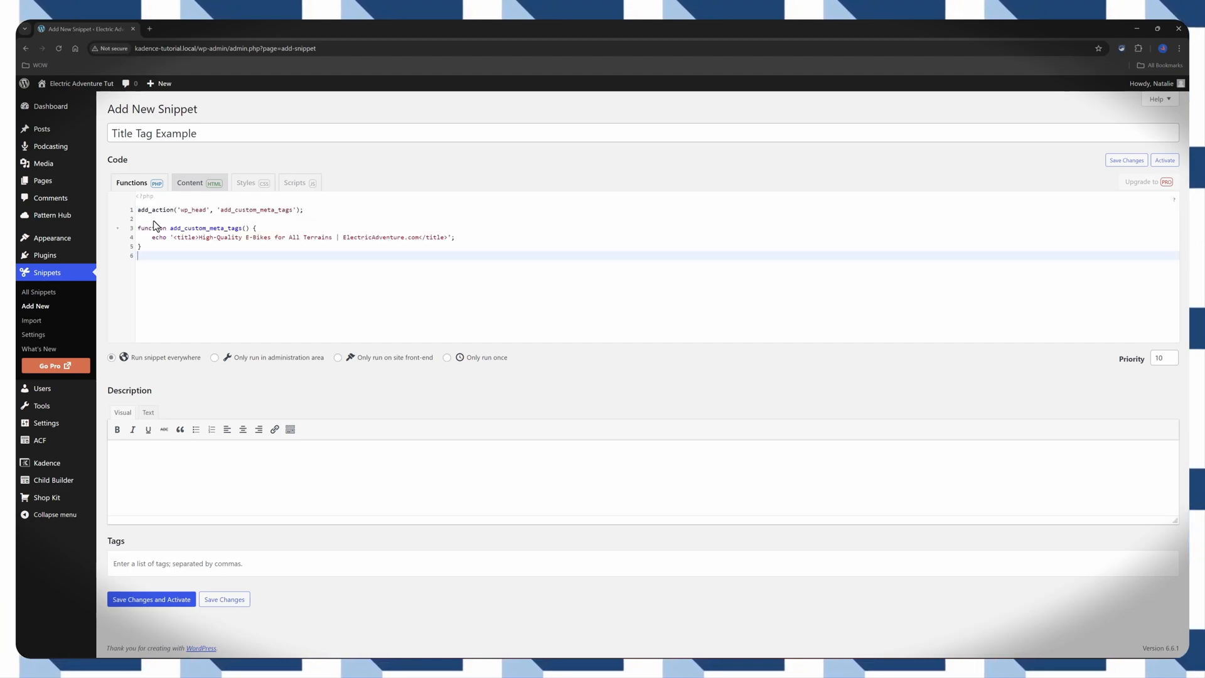
pyautogui.moveTo(263, 398)
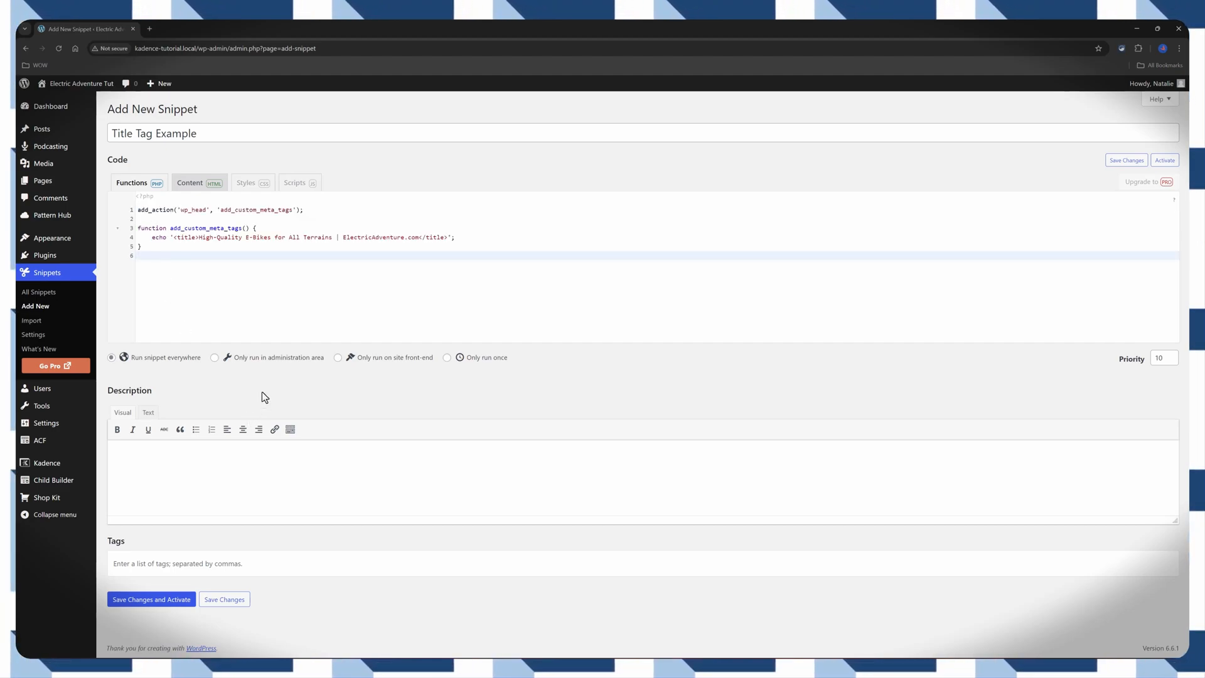
pyautogui.click(150, 599)
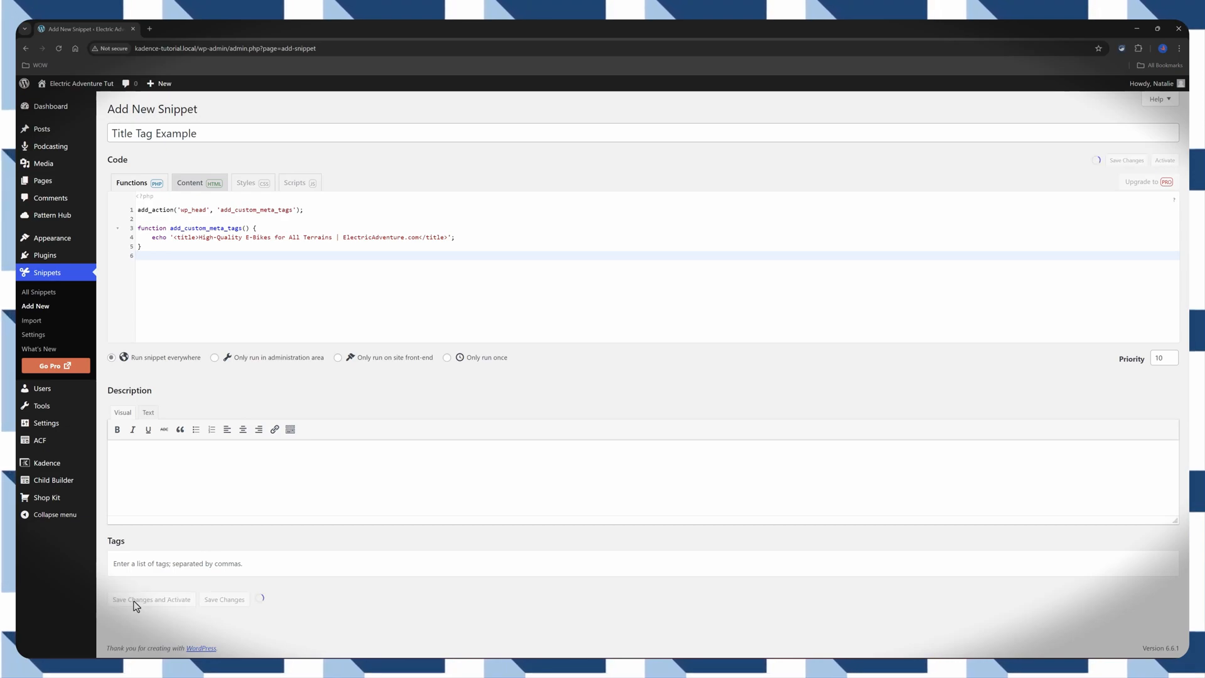
pyautogui.click(152, 600)
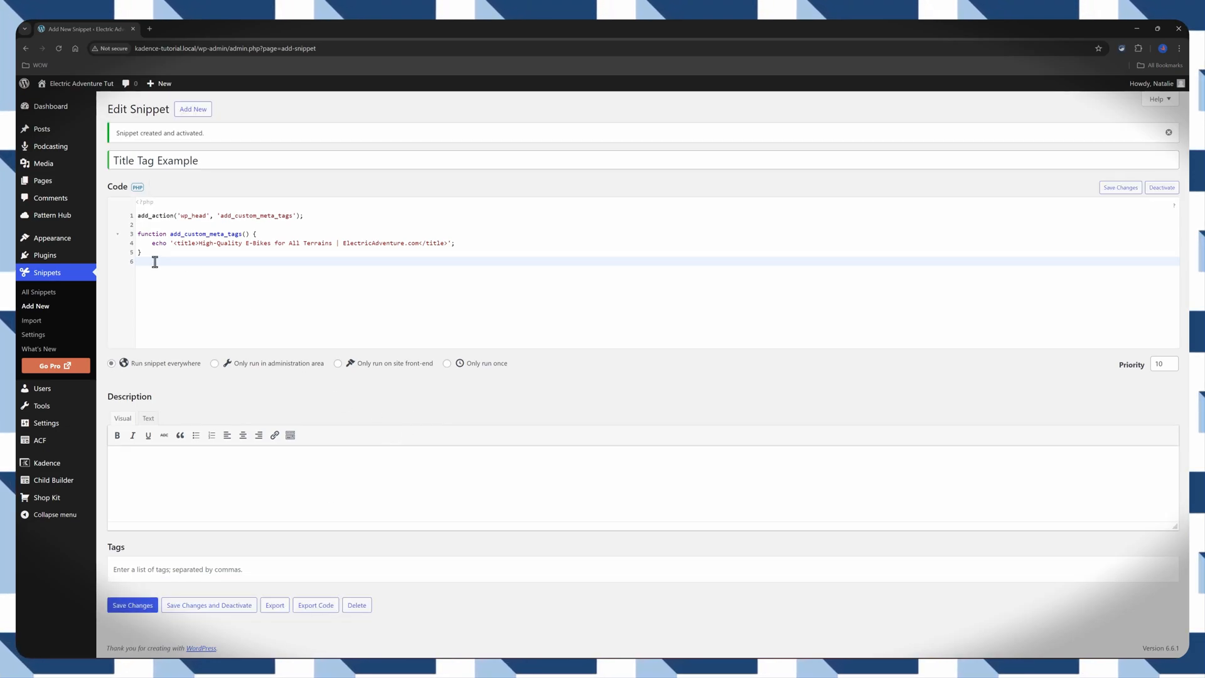
pyautogui.moveTo(217, 228)
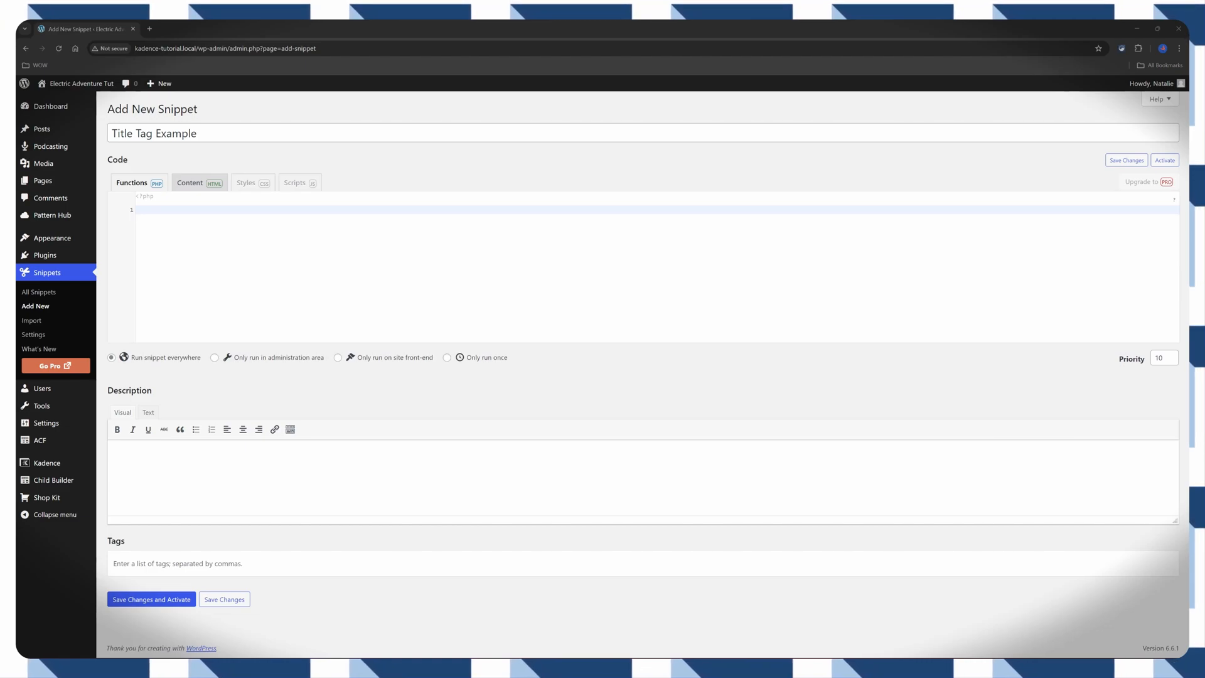
pyautogui.moveTo(203, 239)
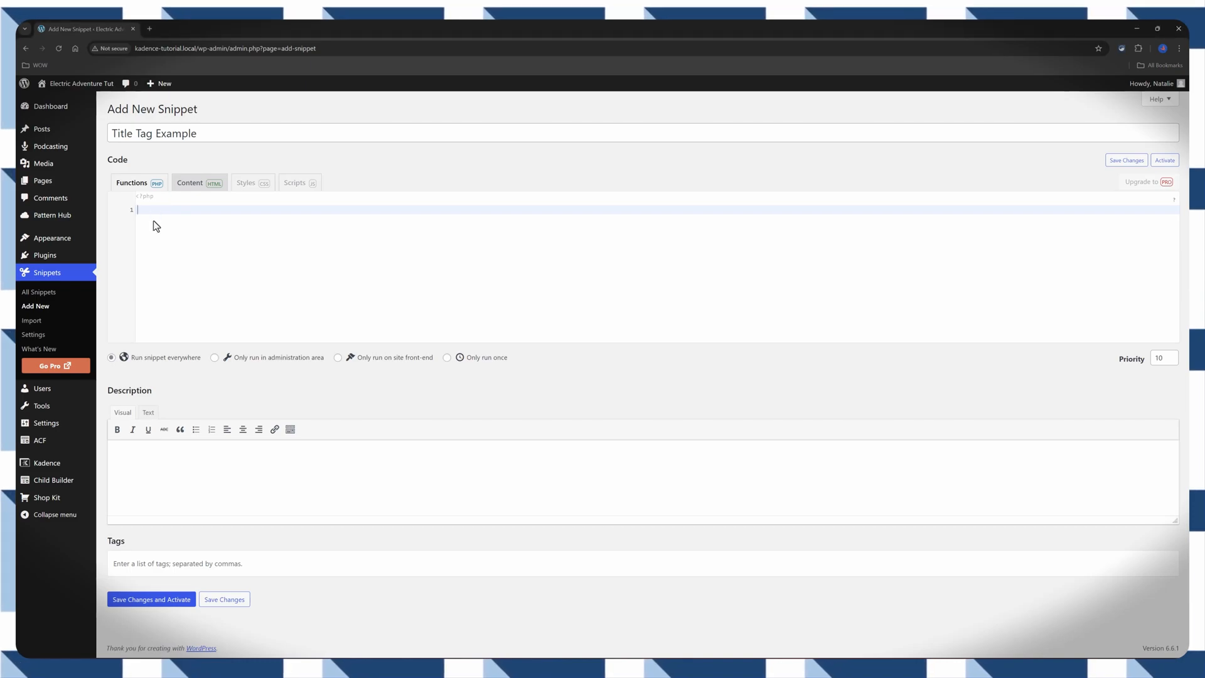
pyautogui.moveTo(108, 222)
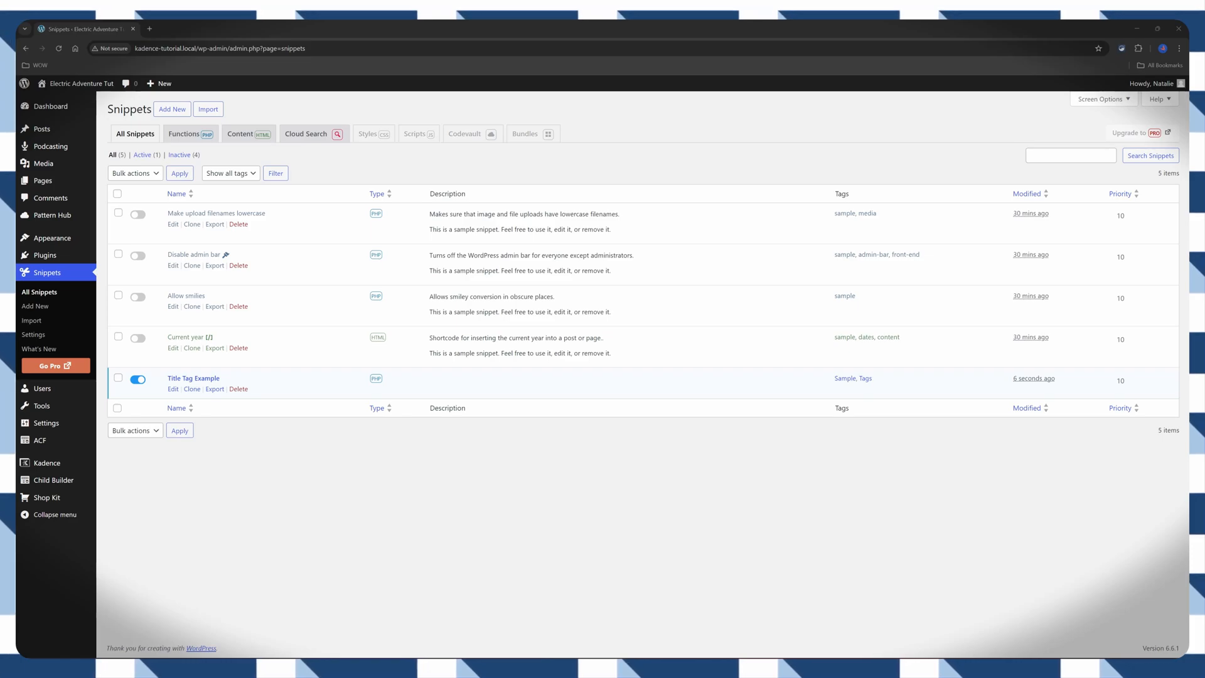
pyautogui.moveTo(196, 143)
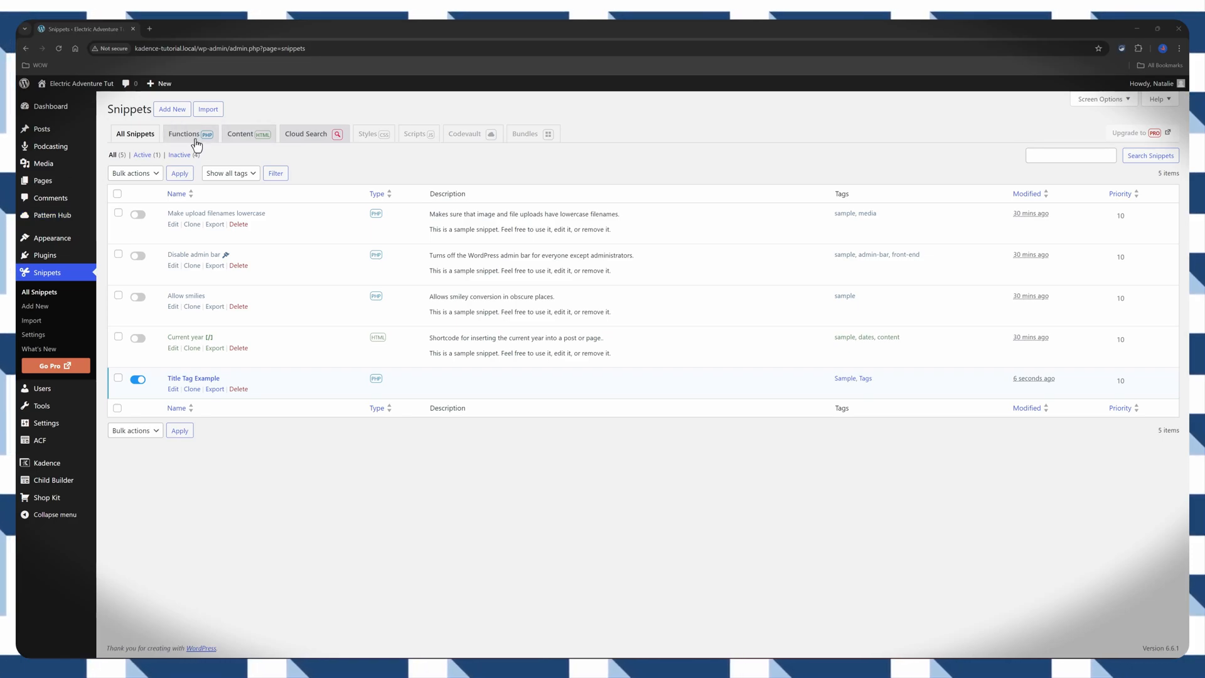
# Start an HTML content snippet 'Meta Description' holding the e-bikes meta description tag.
pyautogui.click(241, 133)
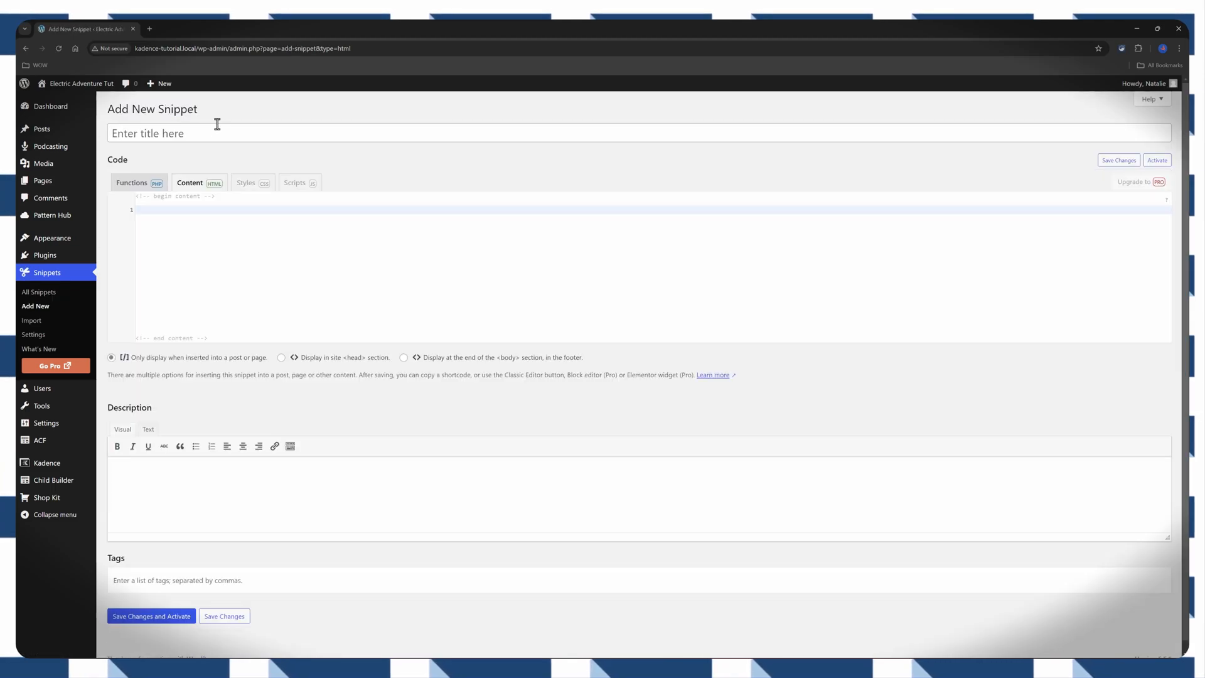
pyautogui.write('Meta Description')
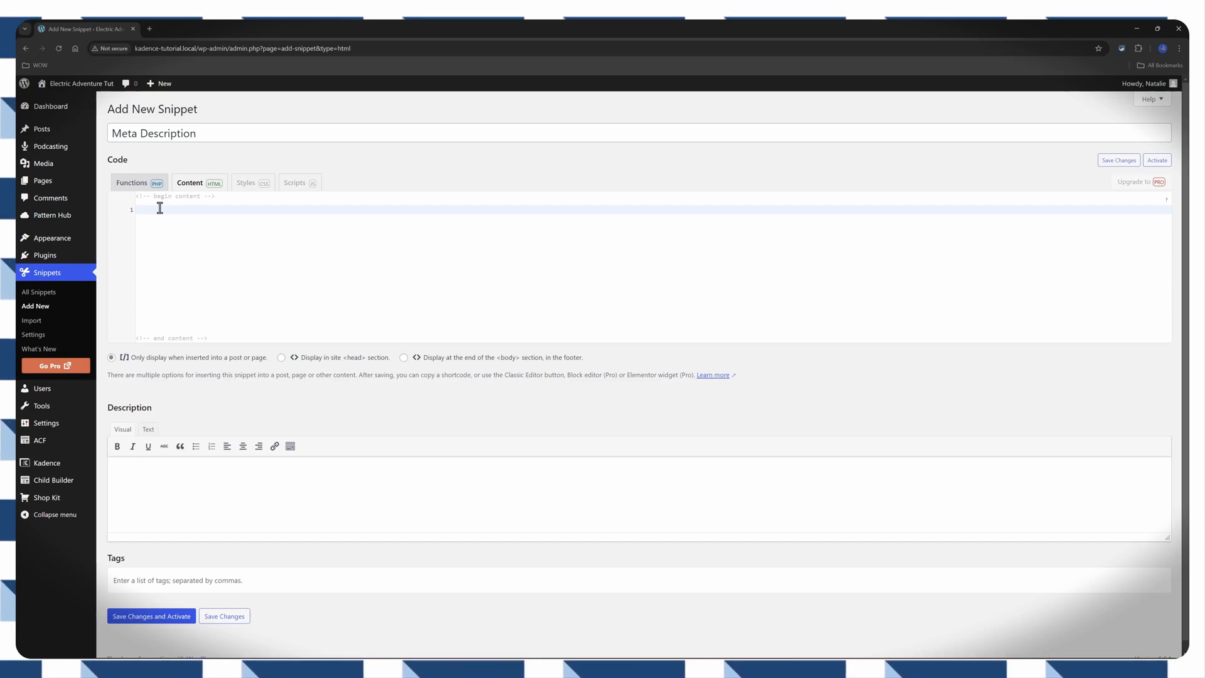
pyautogui.write('<meta name="description" content="Explore the best selection of e-bikes designed for all terrains at ElectricAdventure.com. Enjoy high performance, long battery life, and unbeatable prices. Perfect for commuting, off-road, and leisure rides. Shop now and experience the future of cycling!">')
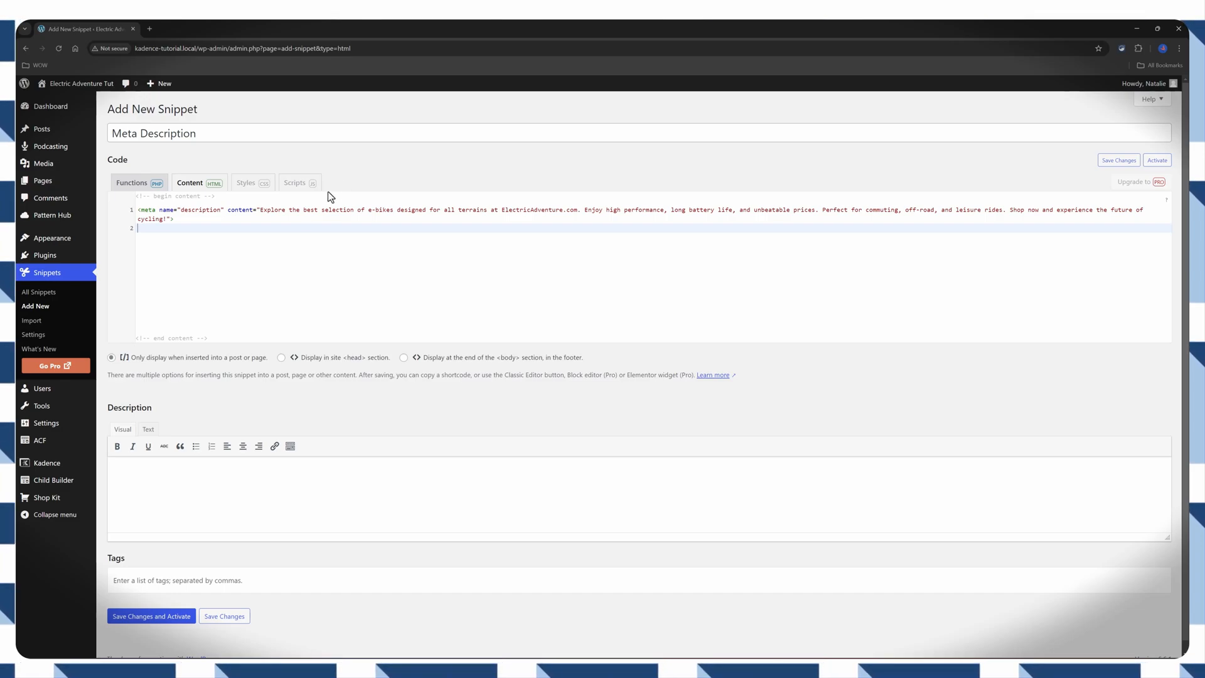
pyautogui.moveTo(264, 221)
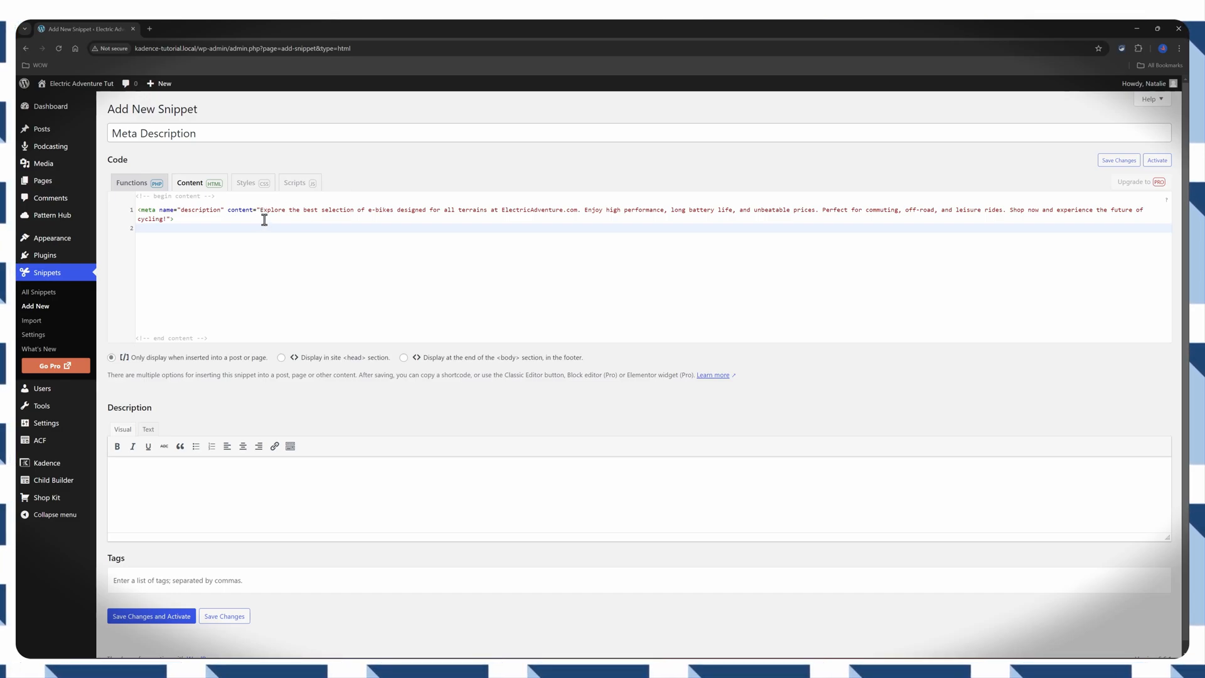
pyautogui.doubleClick(323, 210)
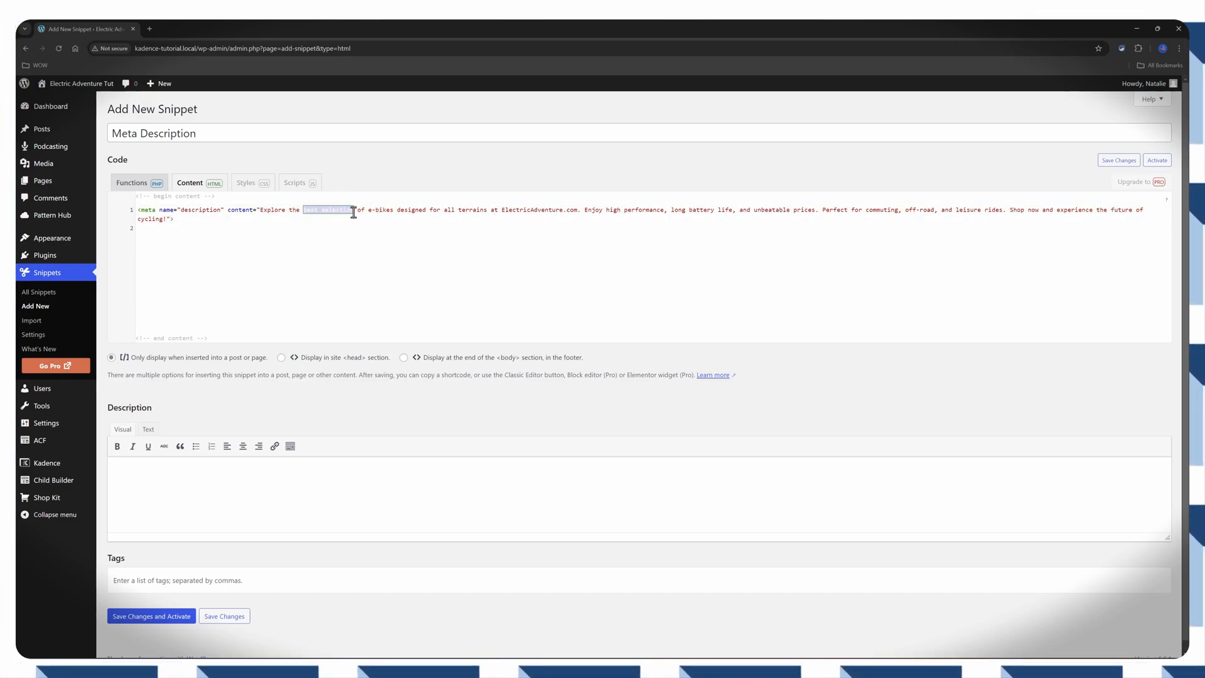